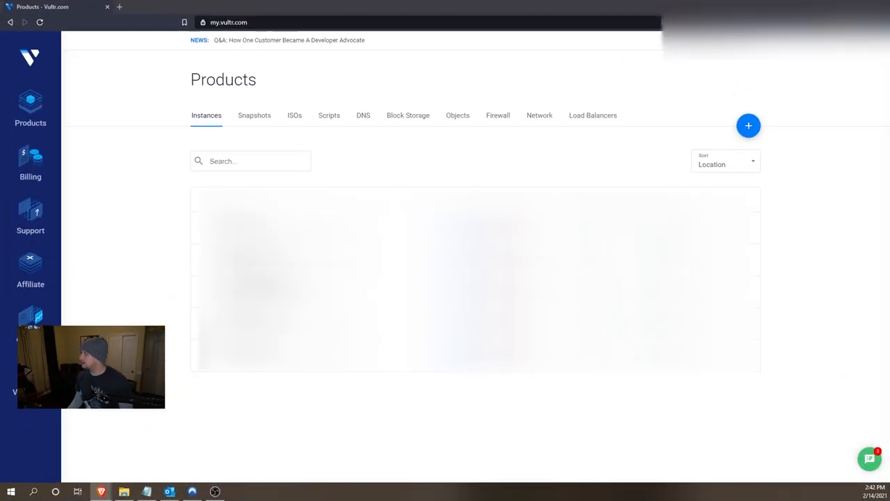
mouse_move(325, 95)
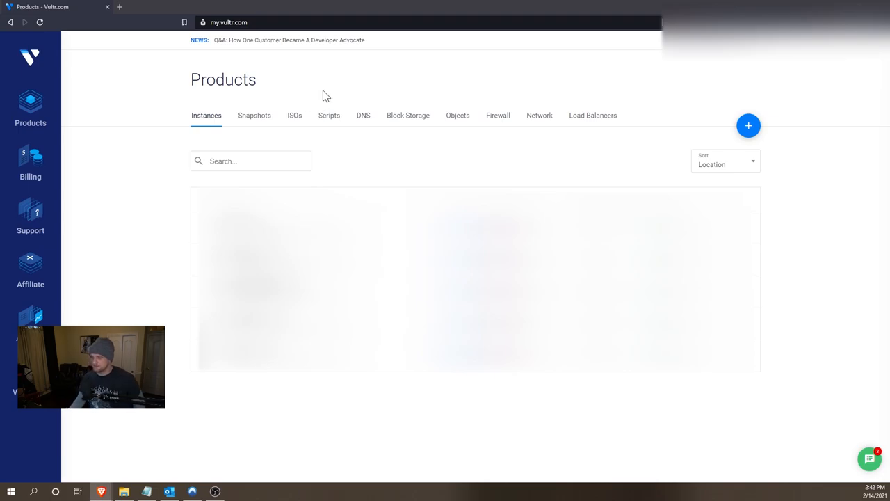
mouse_move(331, 95)
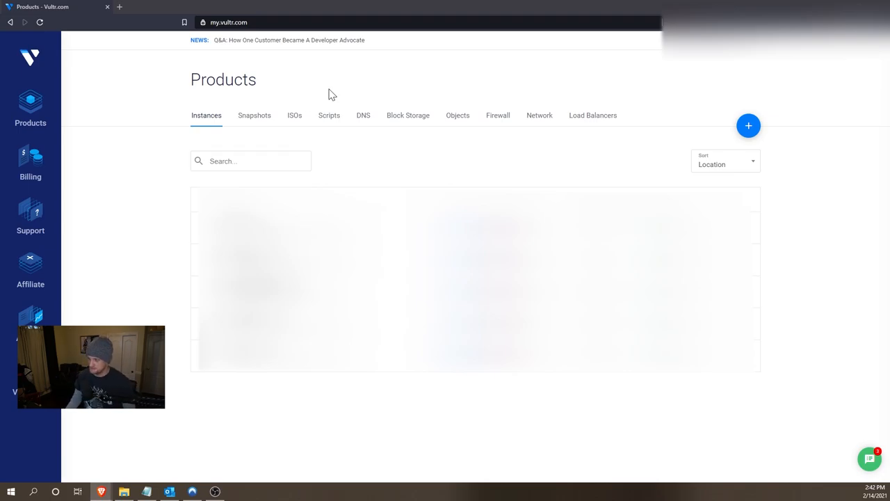
mouse_move(702, 133)
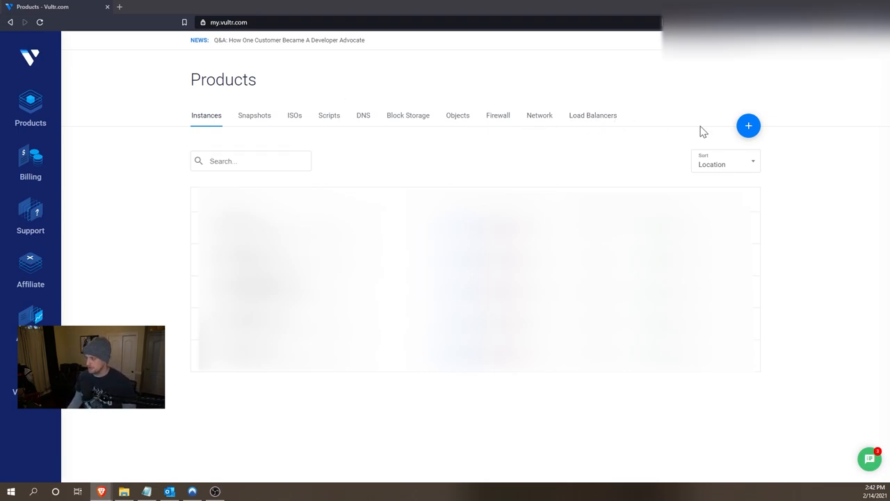
Reveal the add-new-product choices from the Products page
left_click(748, 125)
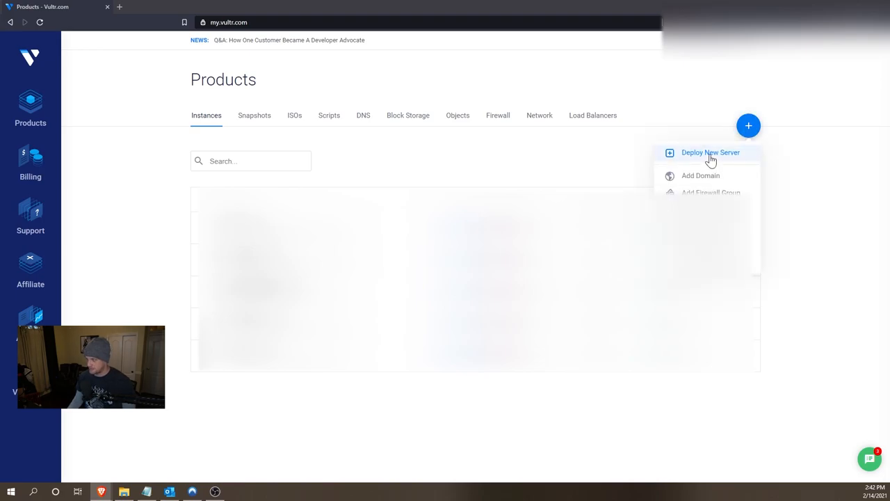
Begin a new server deployment and choose Ubuntu 18.04 x64 as the server type
left_click(710, 152)
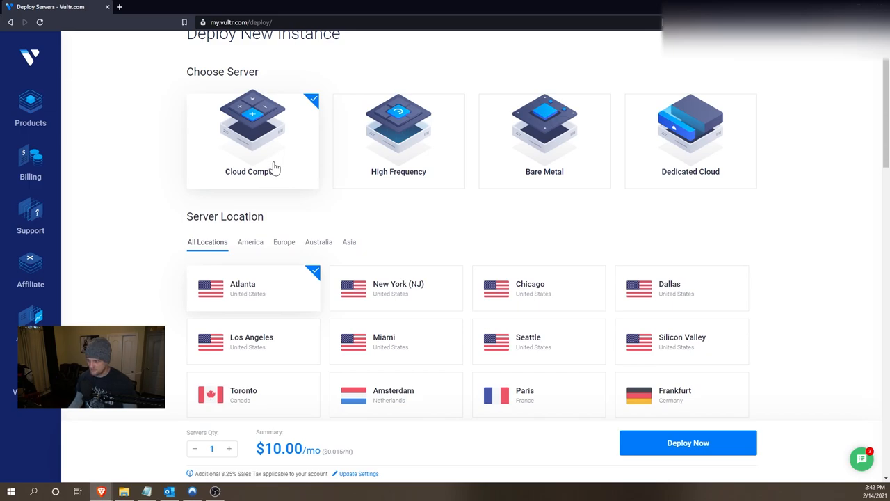
scroll("down", 3)
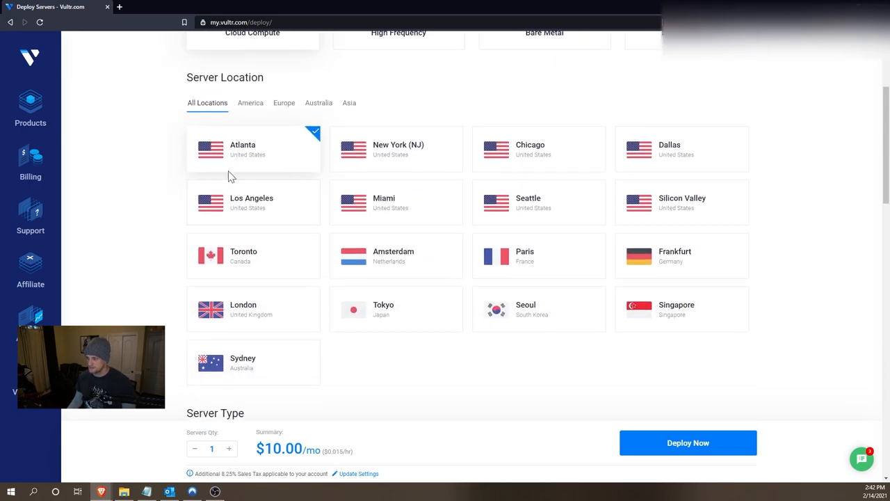
mouse_move(264, 165)
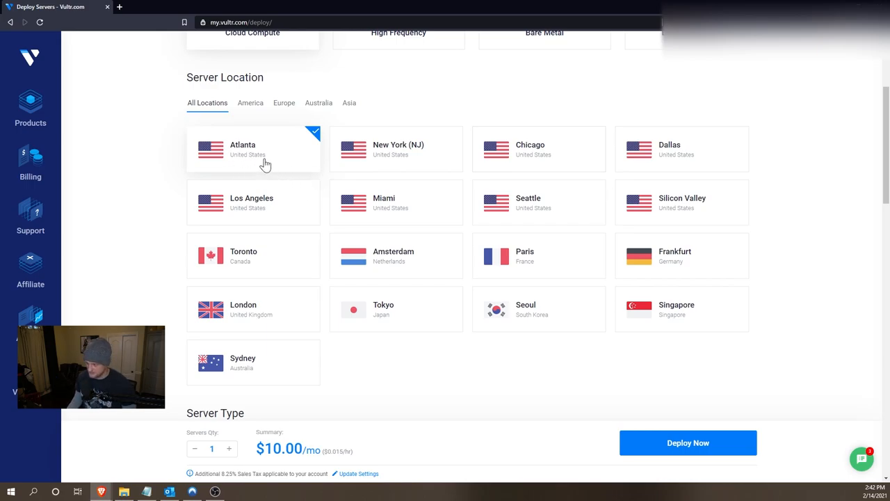
scroll("down", 3)
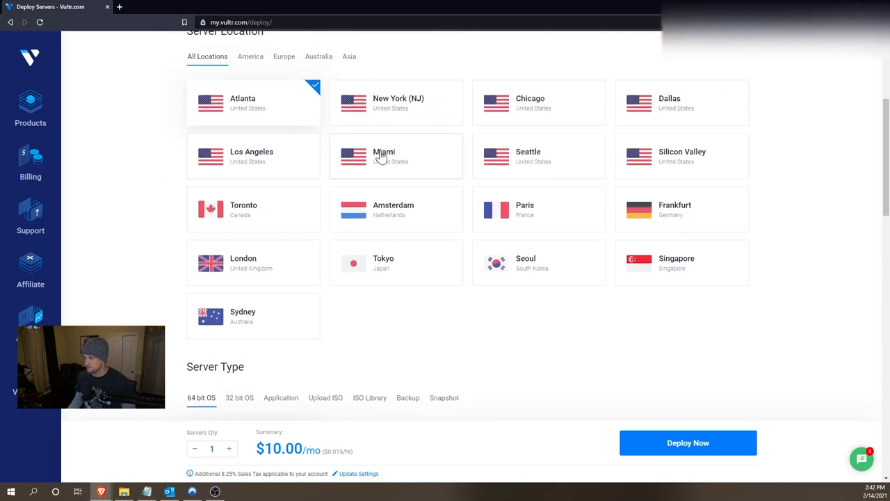
scroll("down", 3)
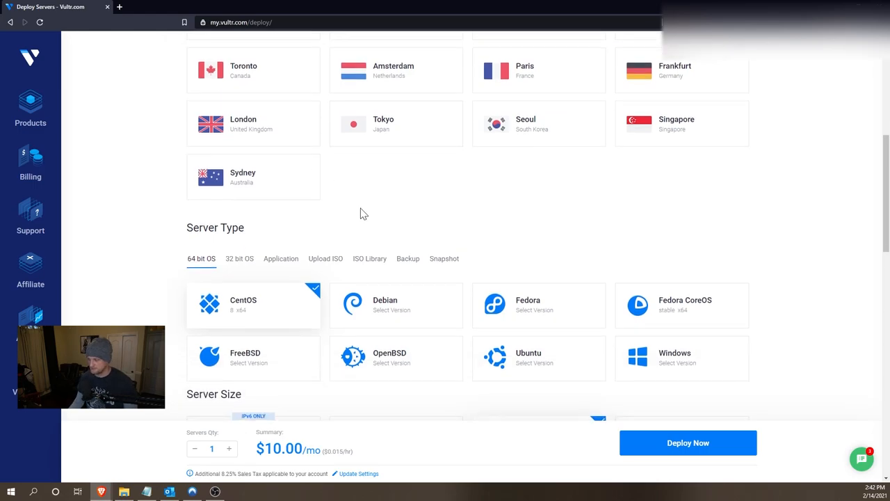
scroll("down", 3)
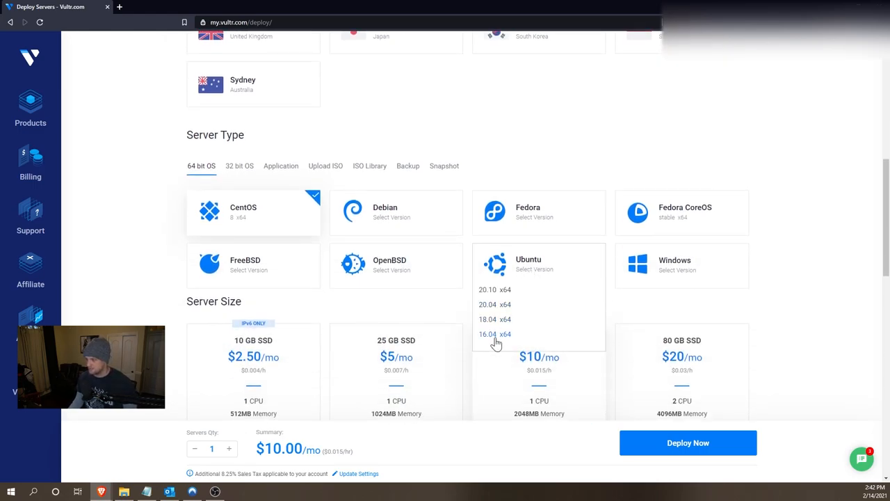
left_click(495, 334)
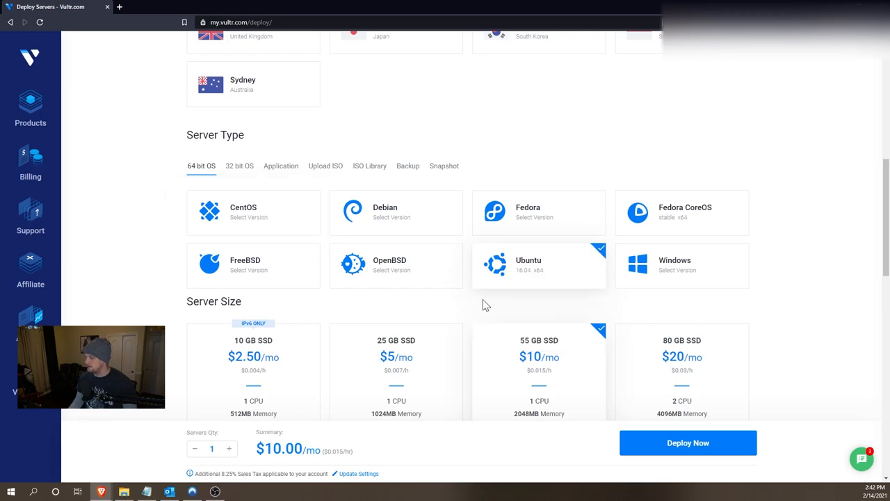
mouse_move(457, 308)
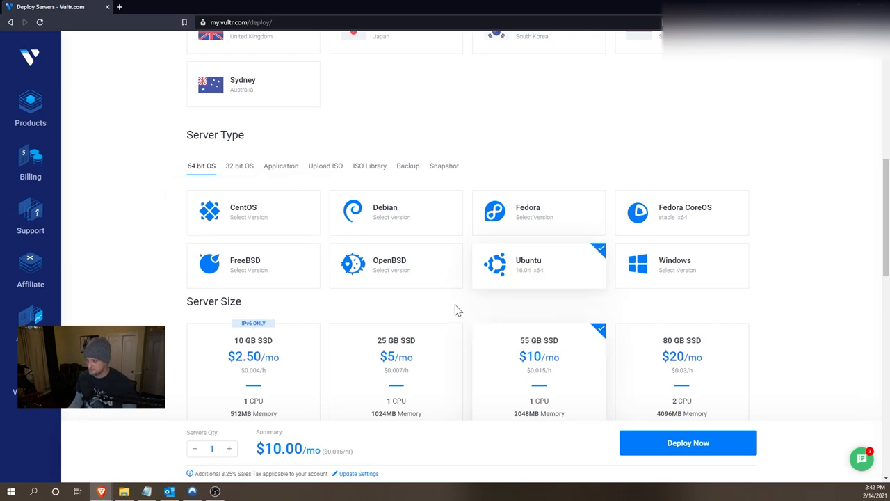
Select the 80 GB SSD plan with 2 CPUs and 4096MB memory at $20.00/mo
scroll("down", 3)
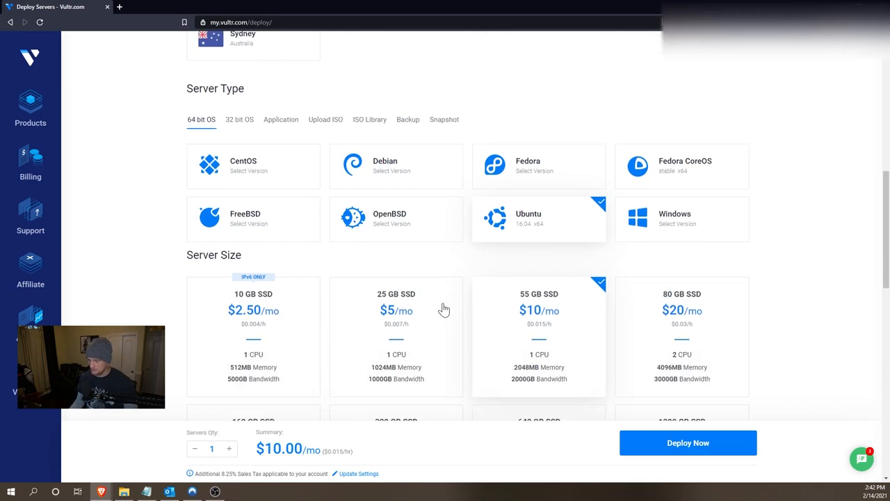
scroll("down", 3)
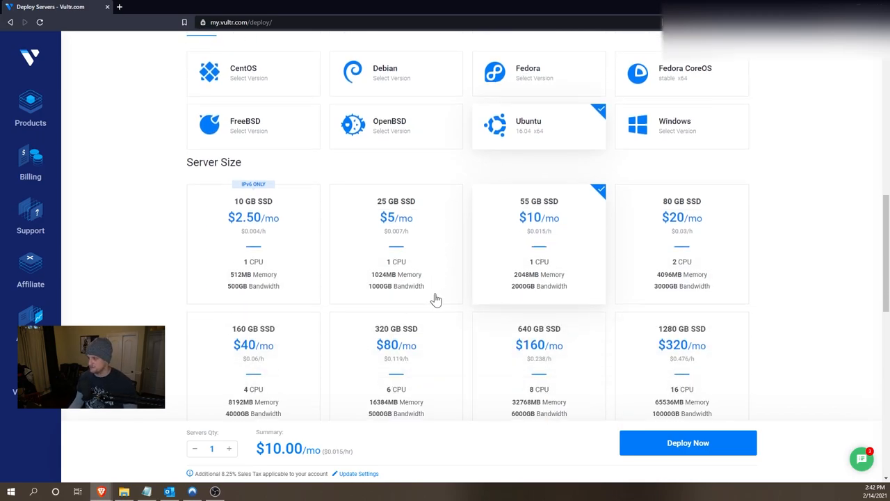
scroll("down", 3)
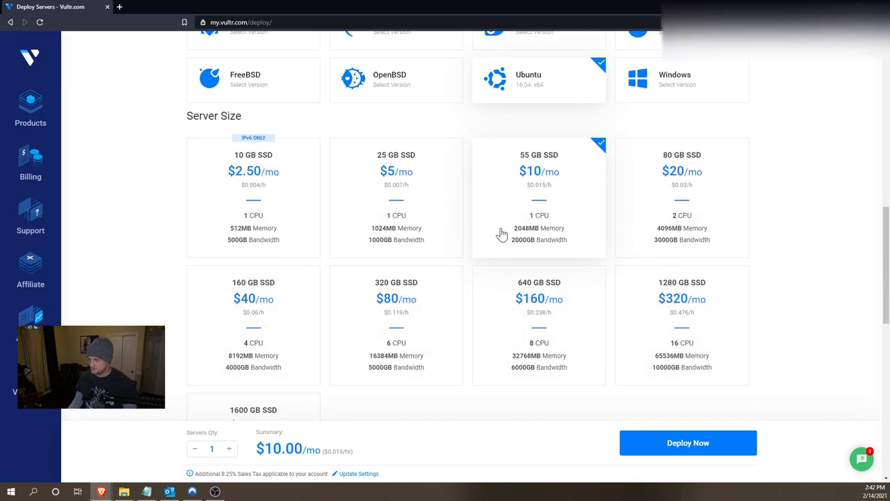
mouse_move(509, 203)
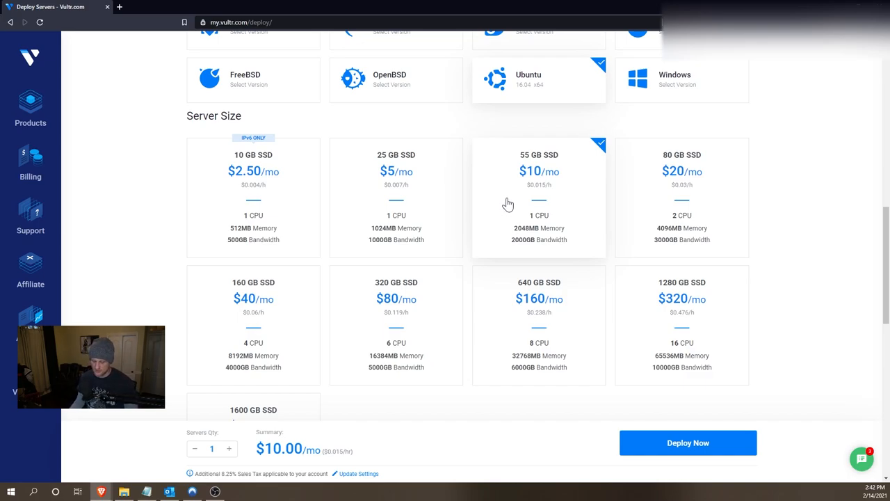
mouse_move(656, 206)
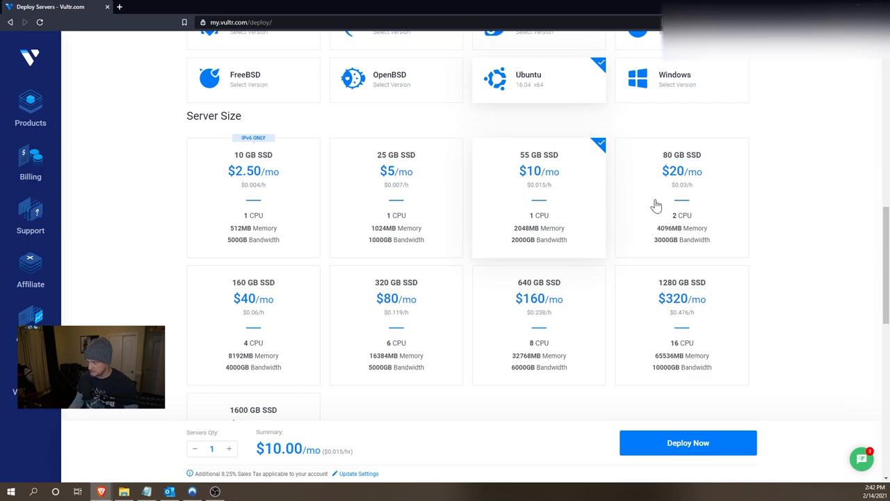
left_click(681, 198)
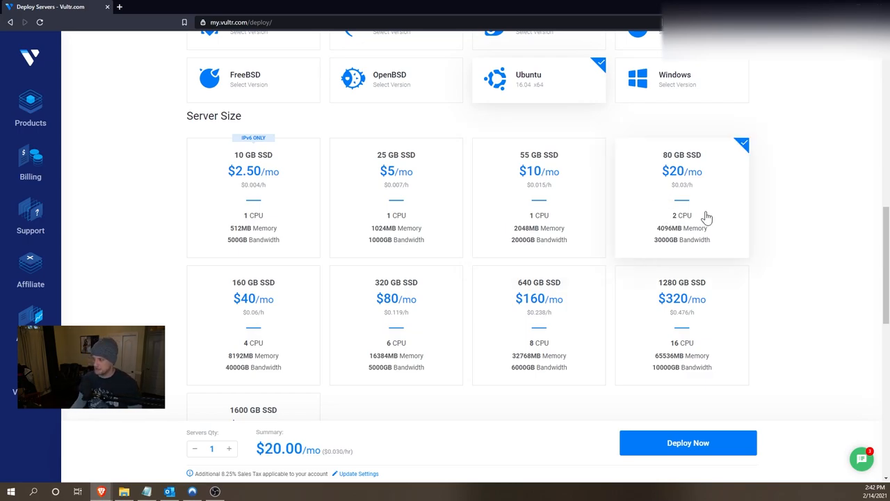
mouse_move(706, 214)
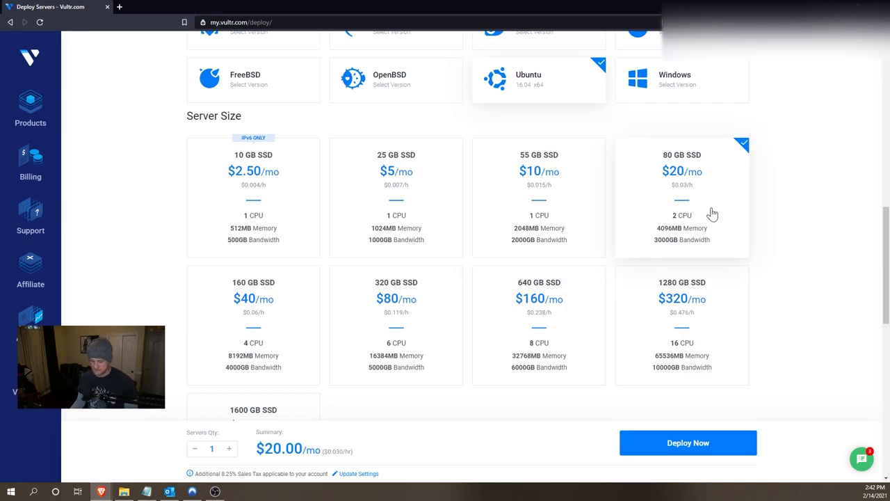
mouse_move(709, 212)
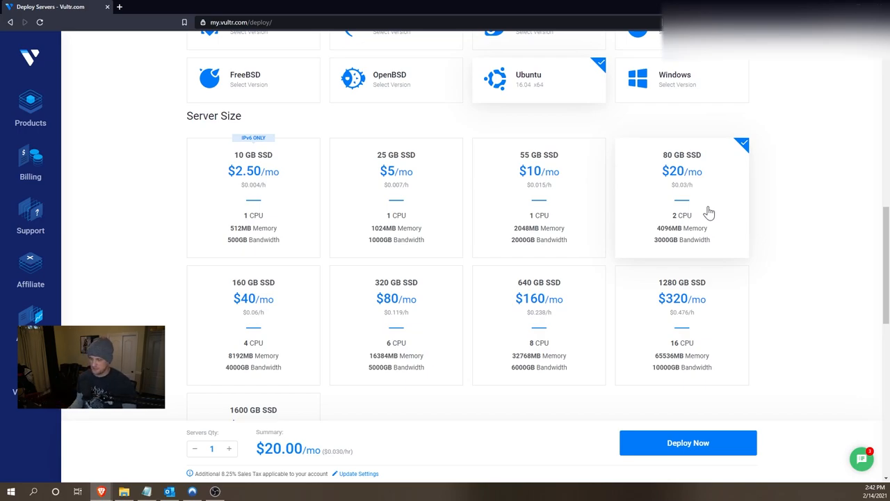
mouse_move(642, 206)
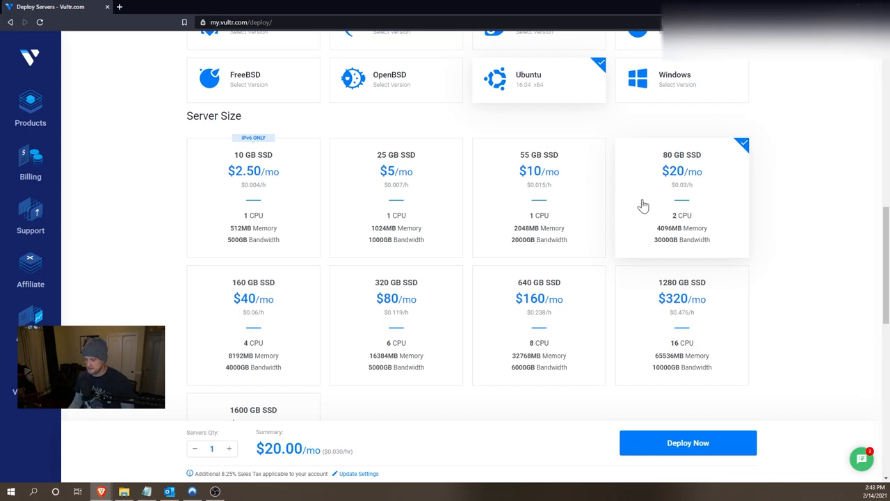
mouse_move(568, 197)
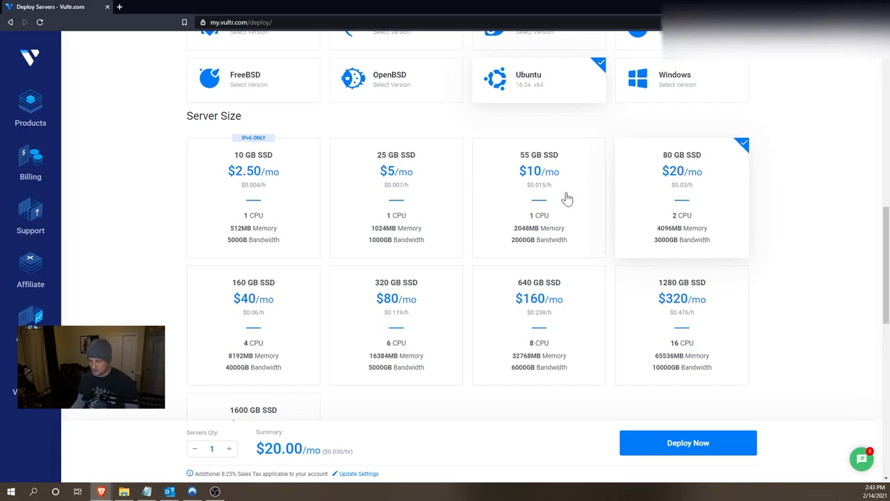
mouse_move(494, 202)
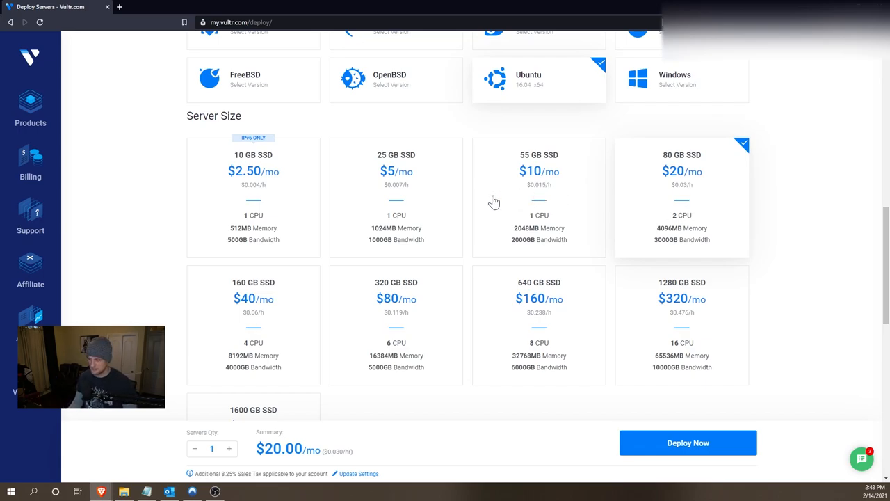
mouse_move(264, 320)
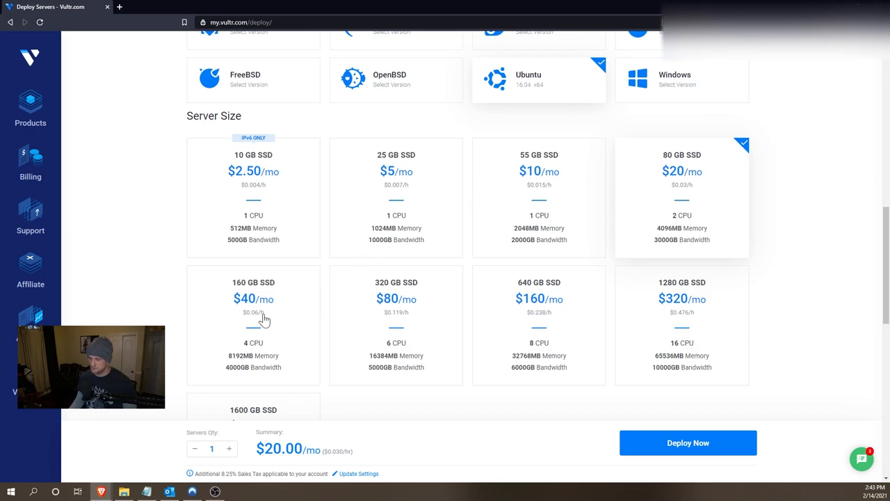
scroll("down", 3)
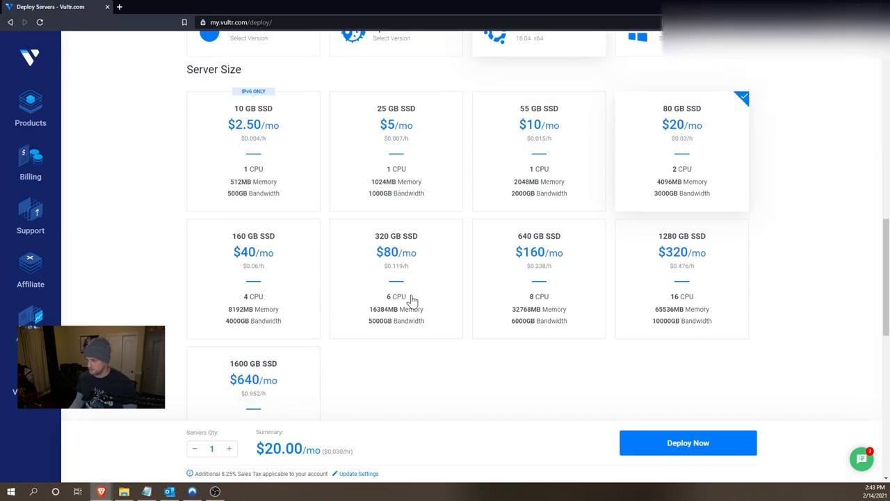
scroll("down", 3)
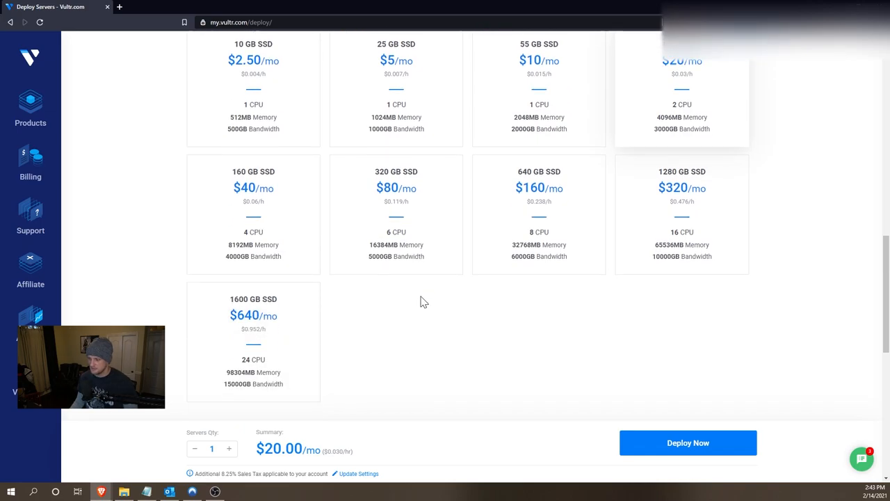
scroll("down", 3)
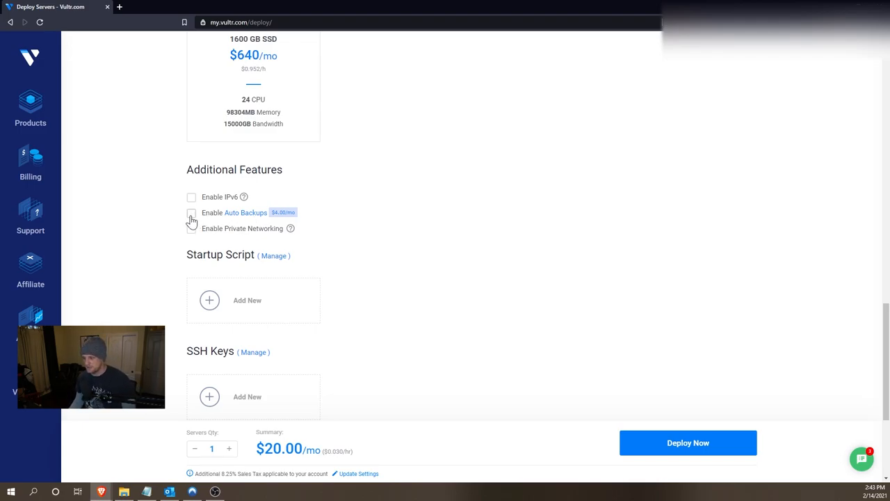
mouse_move(271, 234)
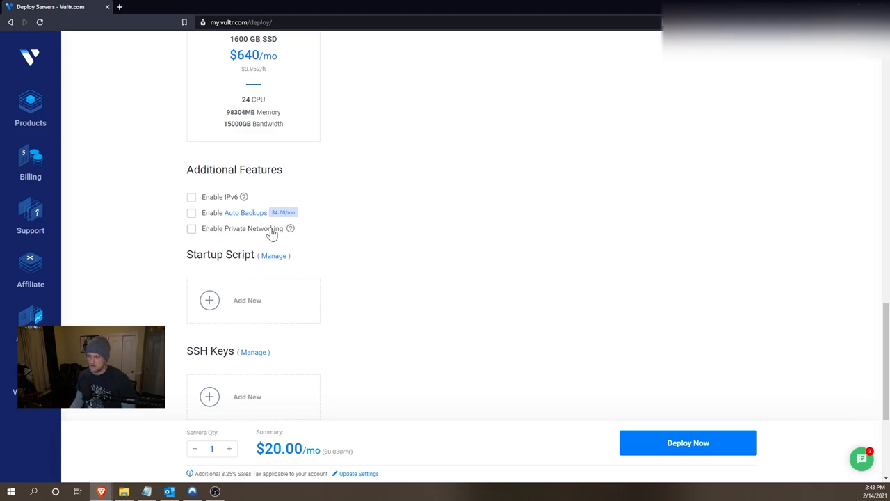
mouse_move(221, 223)
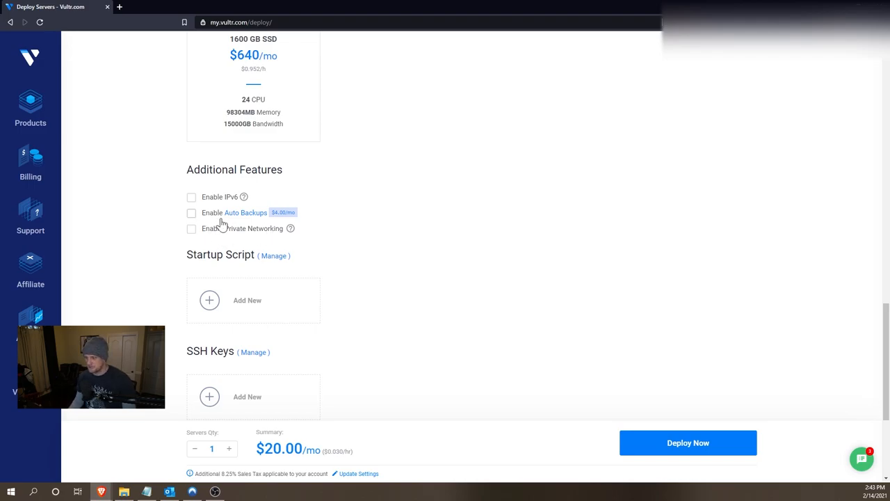
mouse_move(198, 239)
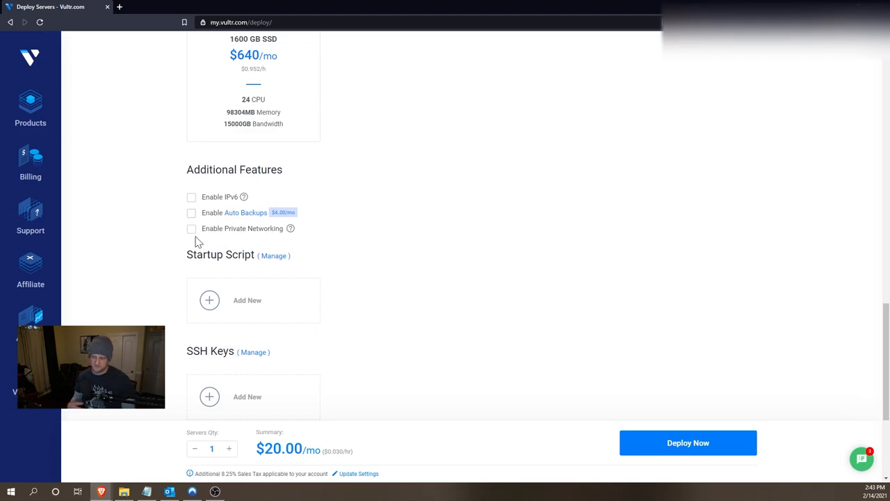
mouse_move(159, 225)
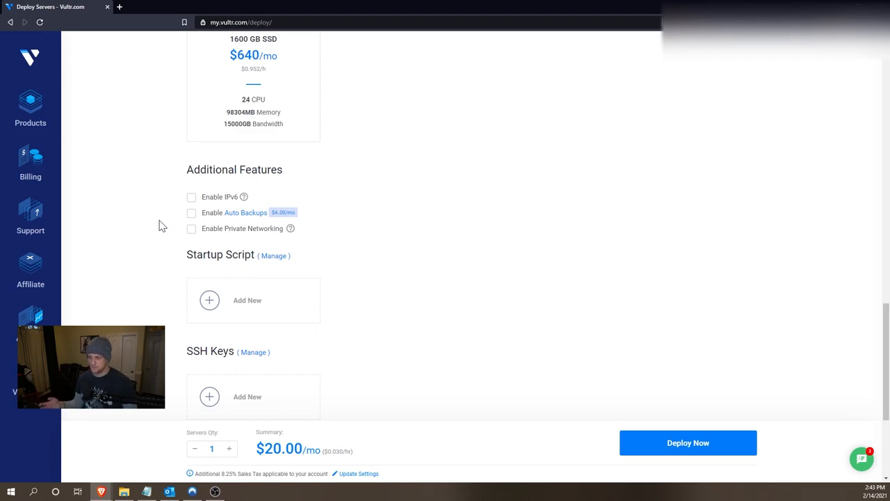
mouse_move(178, 187)
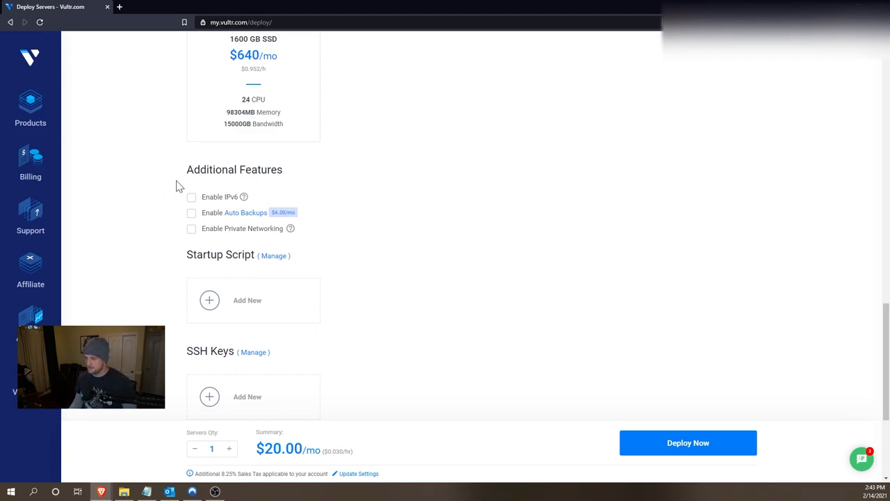
scroll("down", 3)
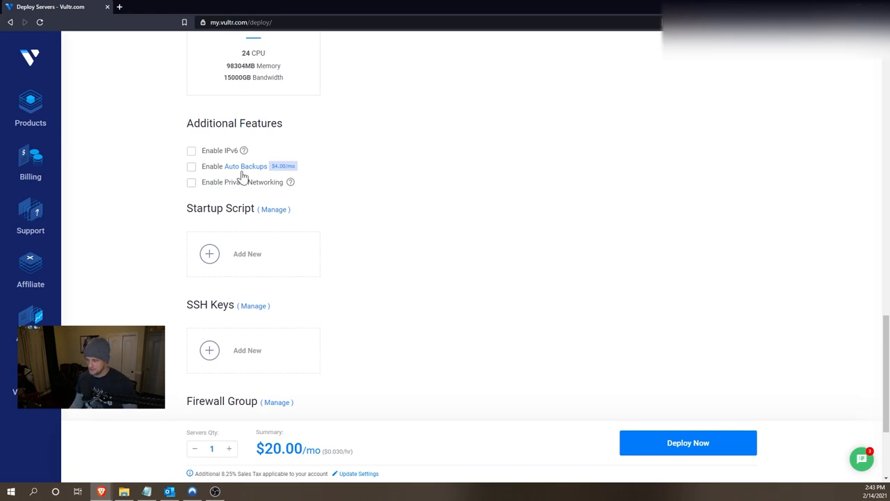
scroll("down", 3)
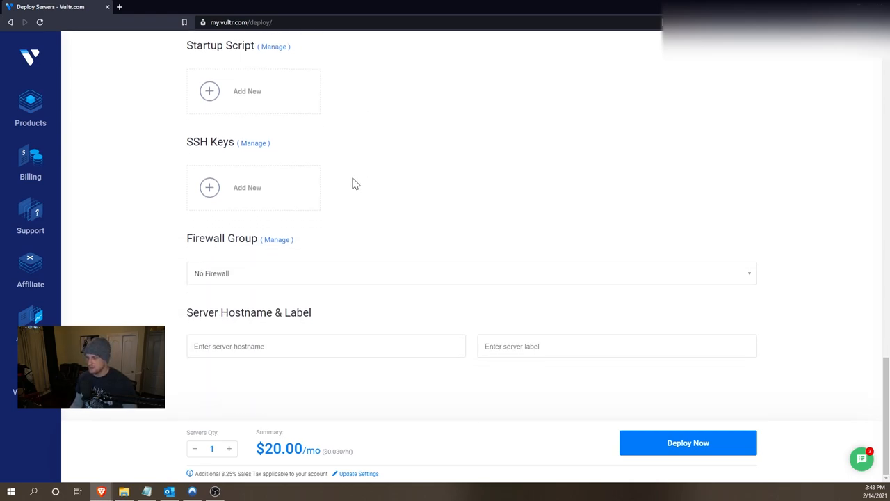
mouse_move(320, 198)
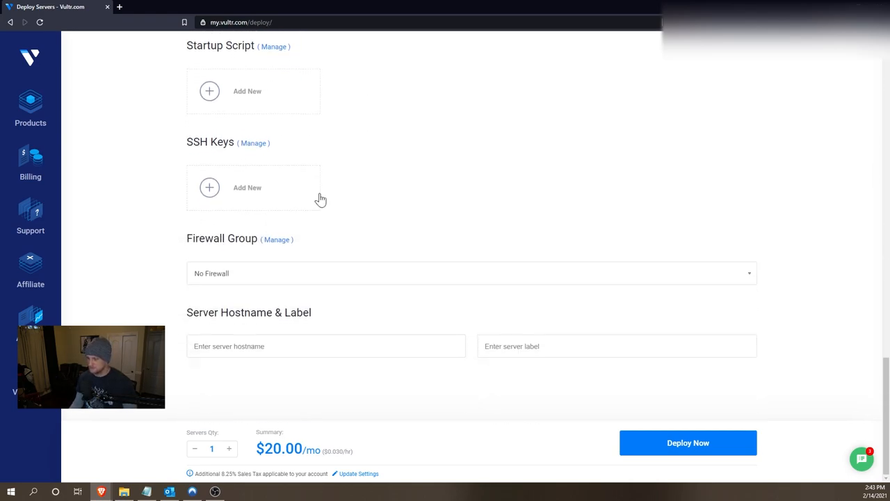
mouse_move(284, 276)
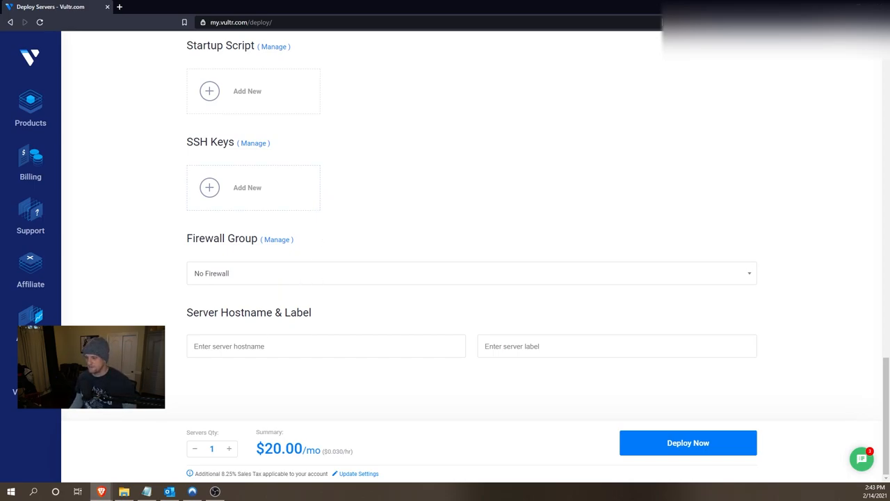
Name the server SOAT-VHSERVER as hostname and label, then deploy it
type("SOAT-VHSERVER")
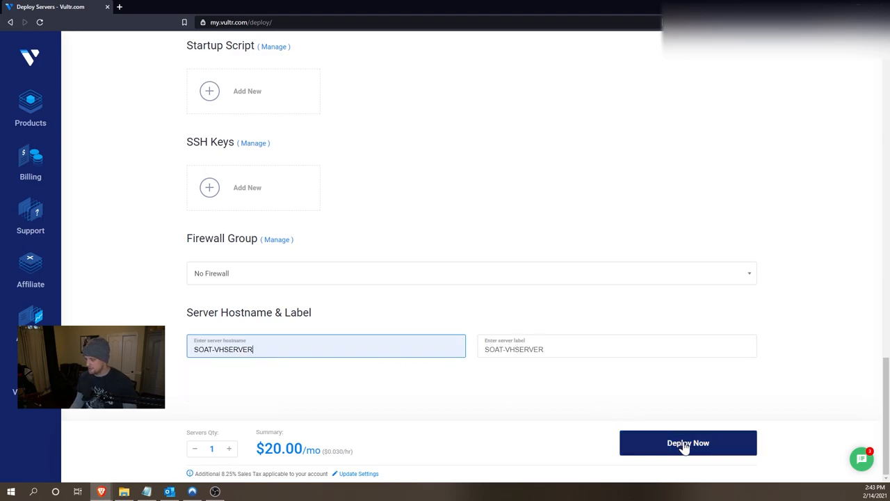
left_click(687, 442)
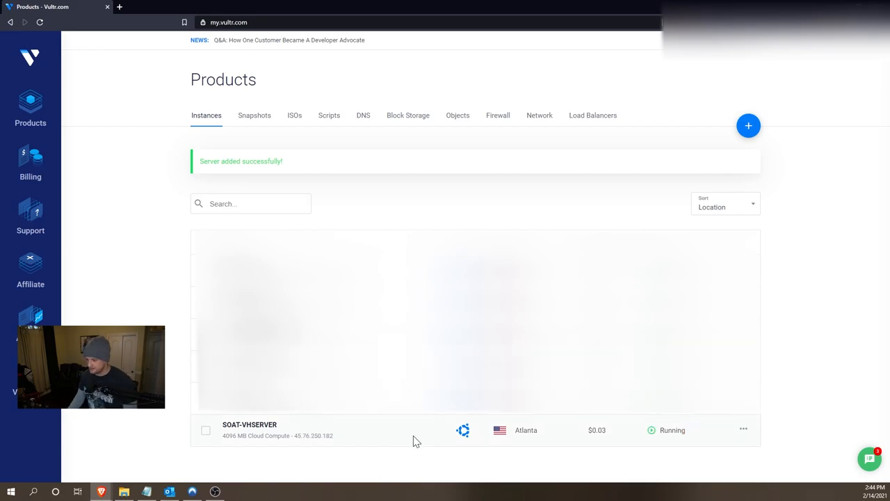
View the SOAT-VHSERVER overview with its IP address and root login
left_click(249, 424)
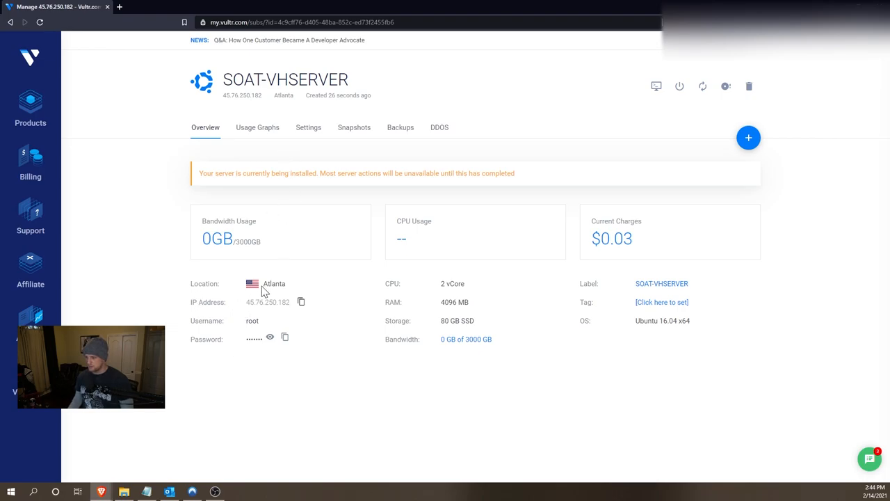
mouse_move(285, 5)
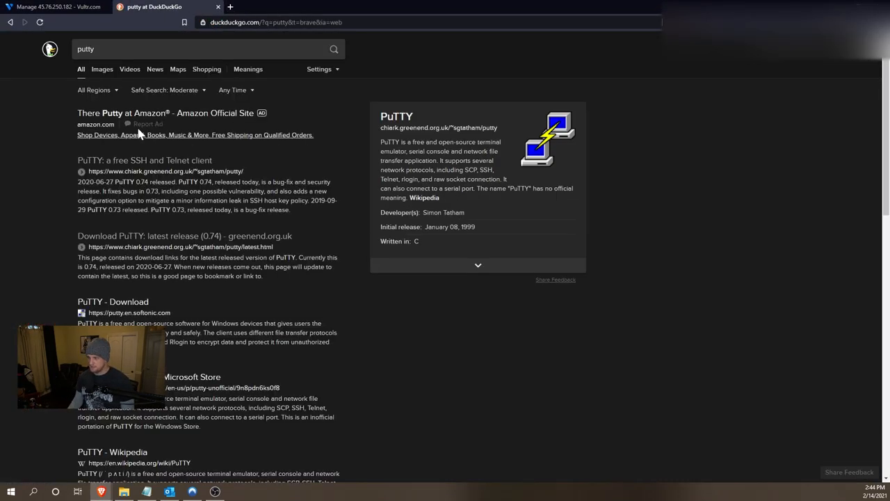
Reach the PuTTY download page from the chiark.greenend.org.uk search result
left_click(145, 160)
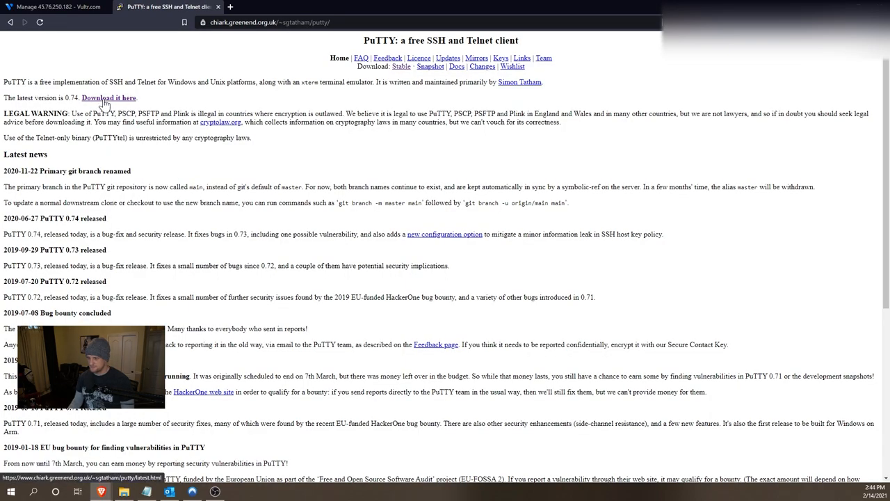
left_click(108, 97)
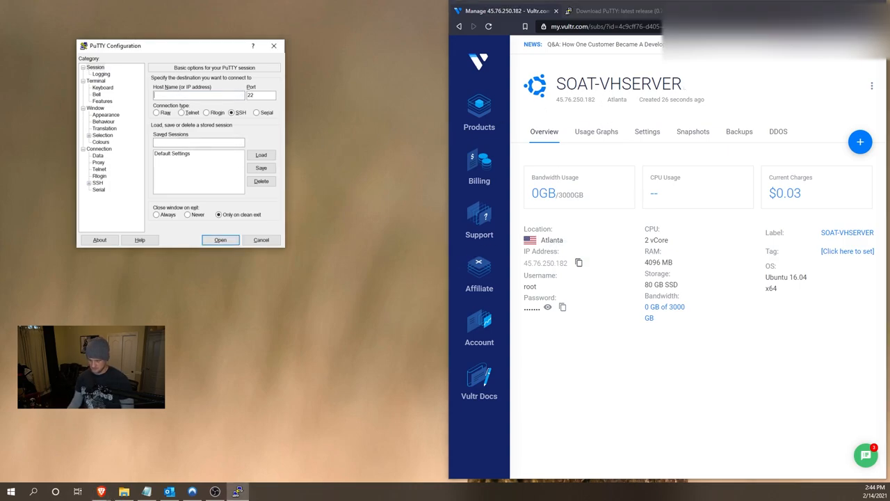
Connect PuTTY to 45.76.250.182 over SSH and log in as root
type("45.76.250.182")
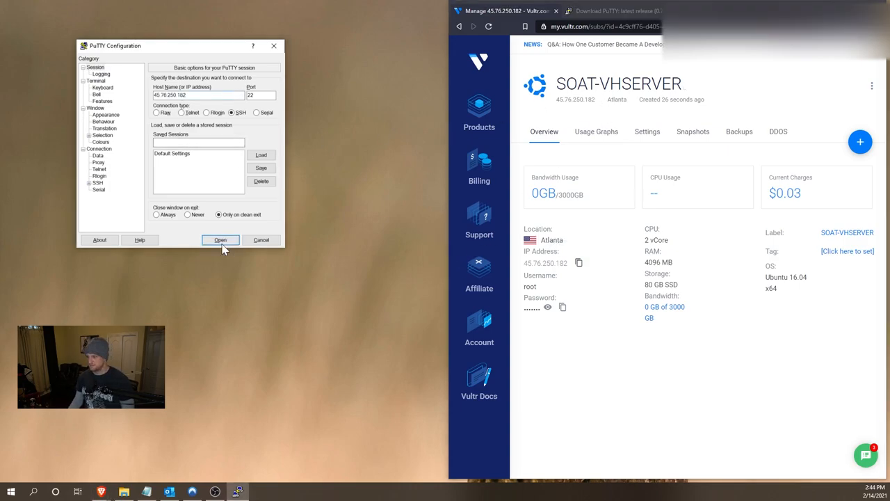
left_click(219, 239)
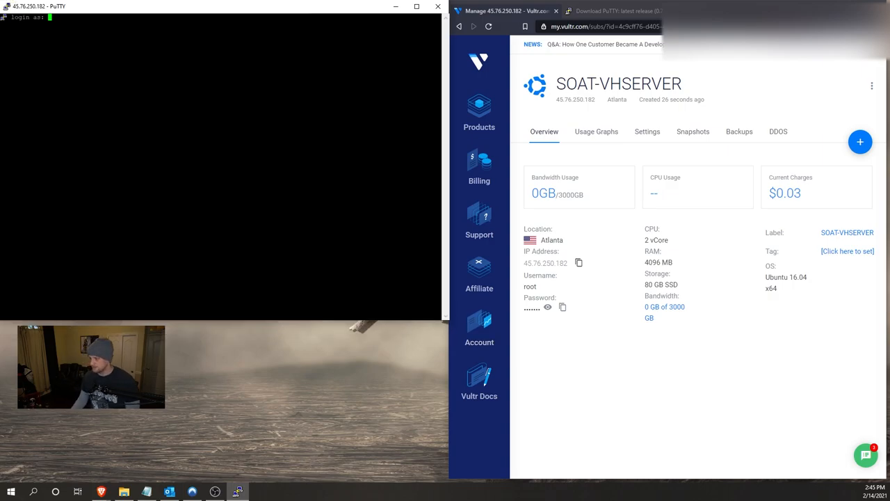
double_click(530, 287)
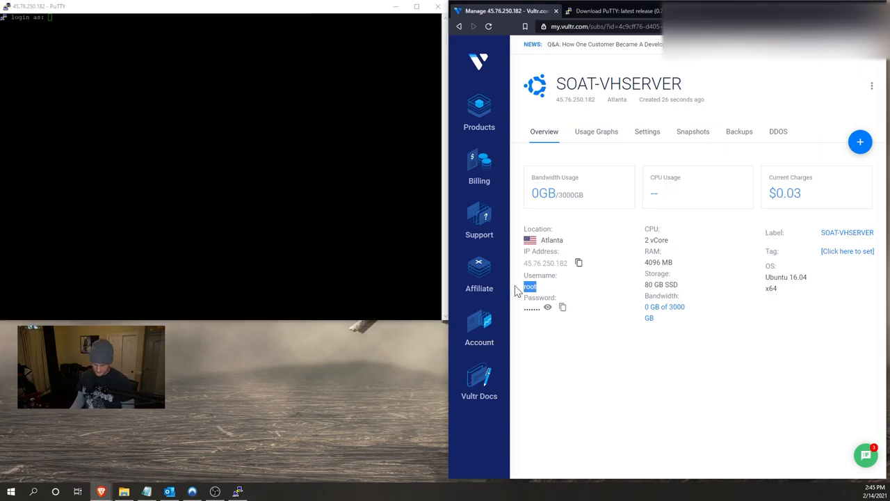
type("root")
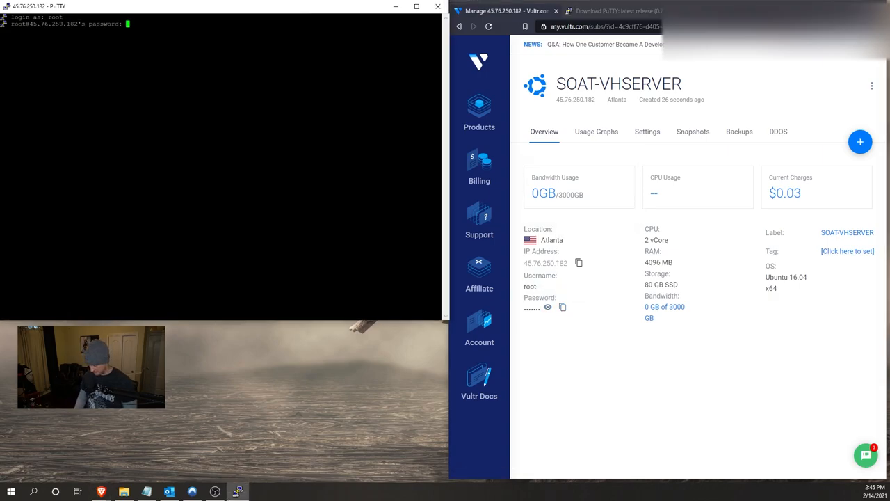
Submit the root password, confirm the steamcmd install with y and agree to the Steam license
key("Return")
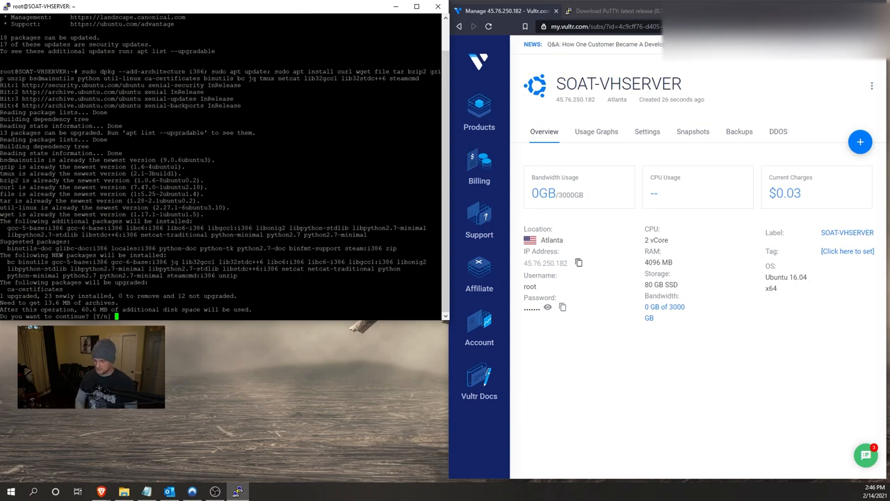
type("y")
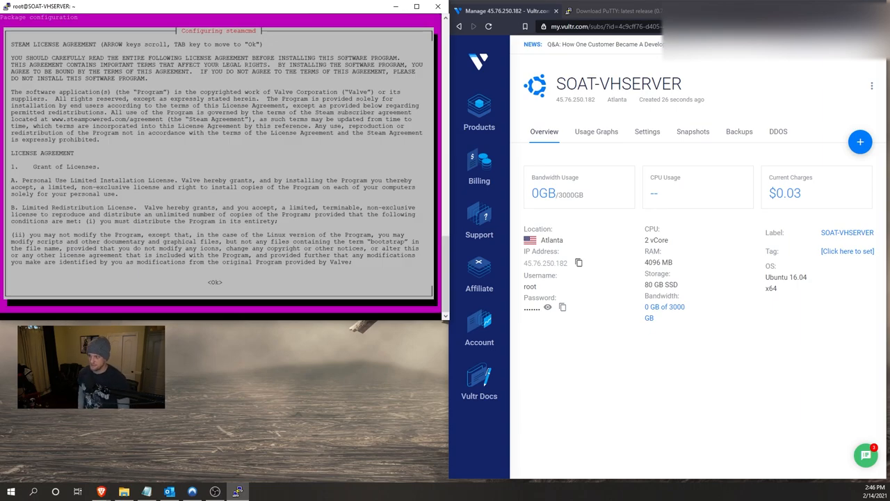
scroll("down", 3)
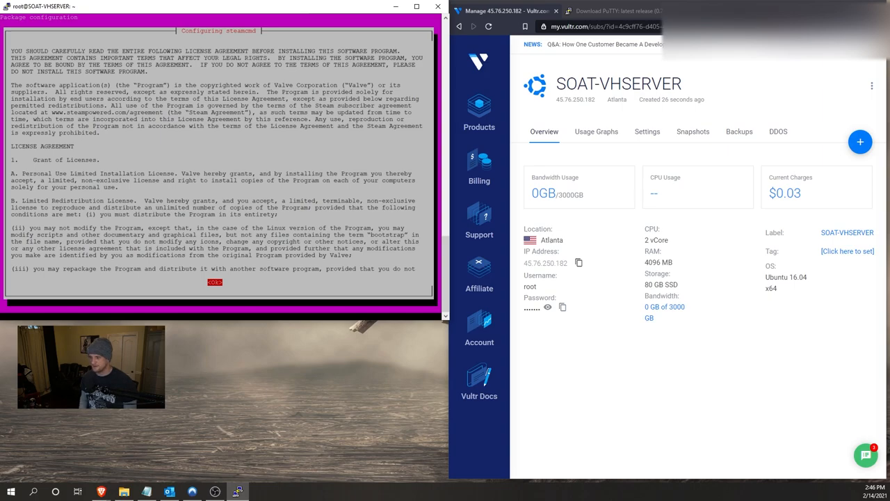
left_click(214, 281)
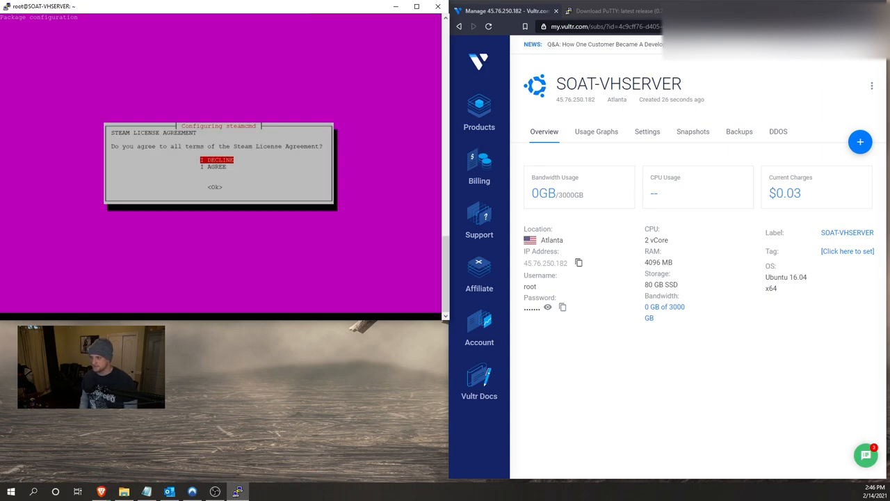
key("Down")
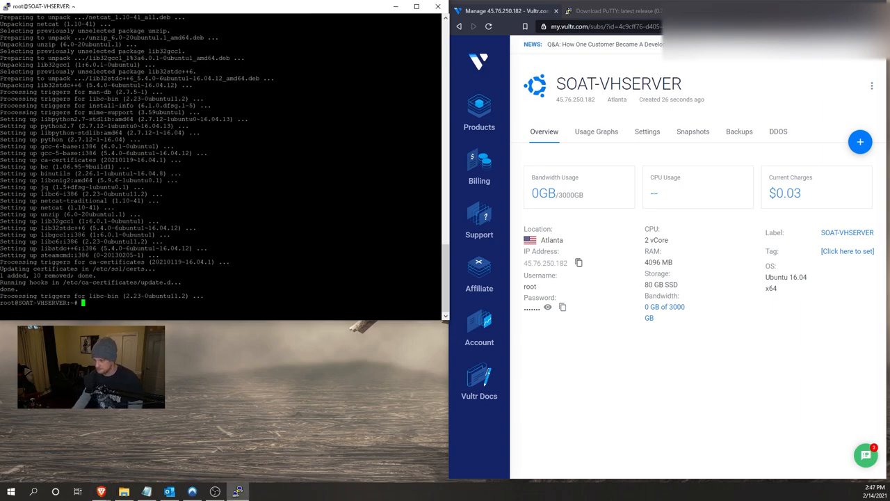
Run the i386 architecture, apt update and libsdl2 32-bit library install command
type("sudo dpkg --add-architecture i386; sudo apt update; sudo apt install libsdl2-2.0-0:i386")
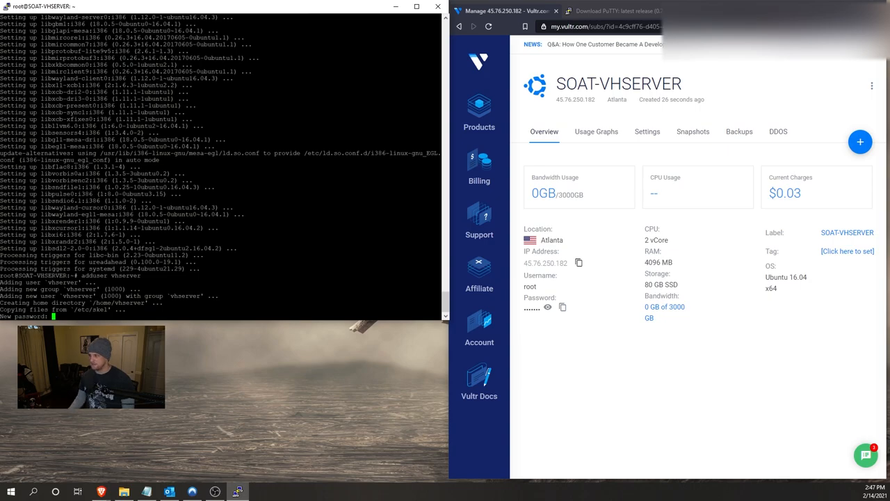
Generate random passwords on RANDOM.ORG with the chosen password length
left_click(612, 11)
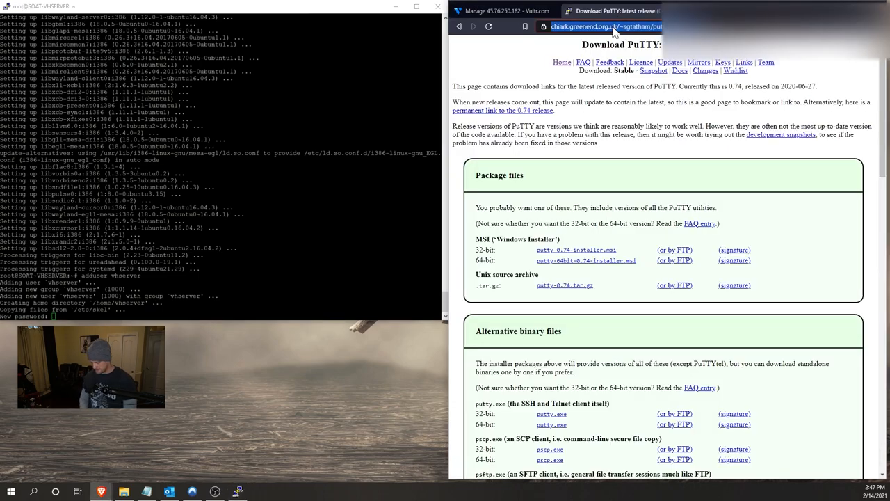
left_click(605, 27)
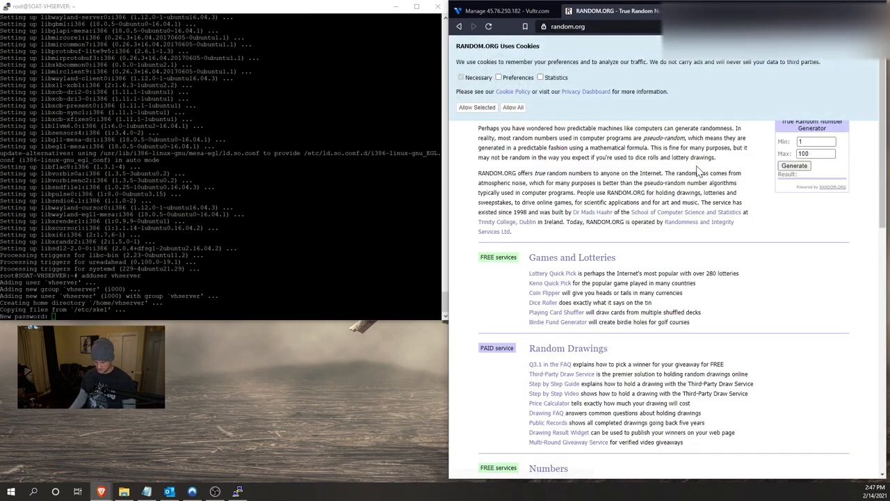
scroll("down", 3)
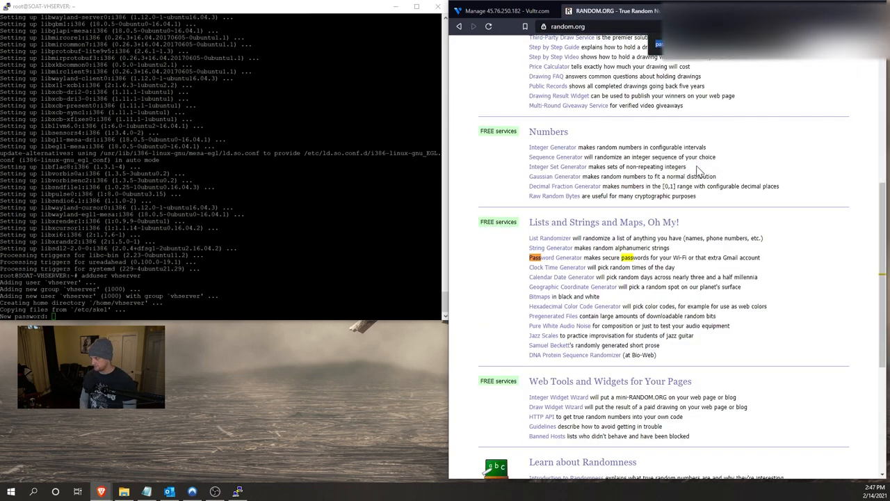
left_click(562, 258)
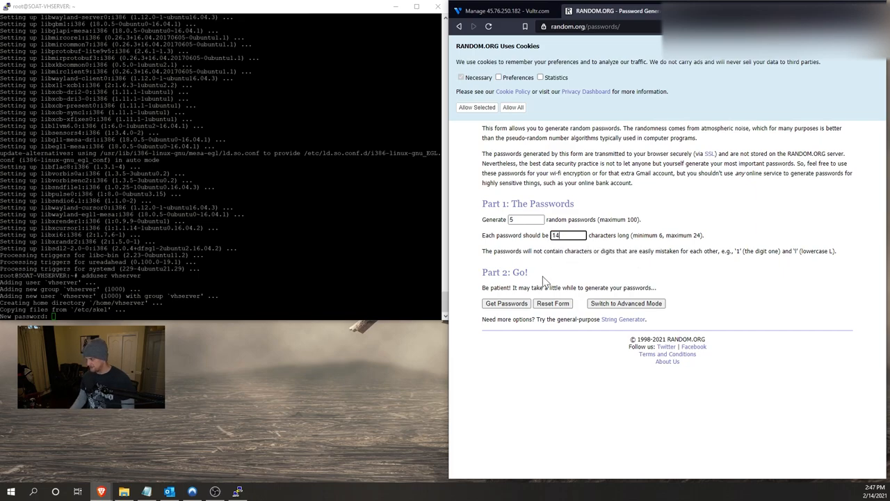
left_click(507, 303)
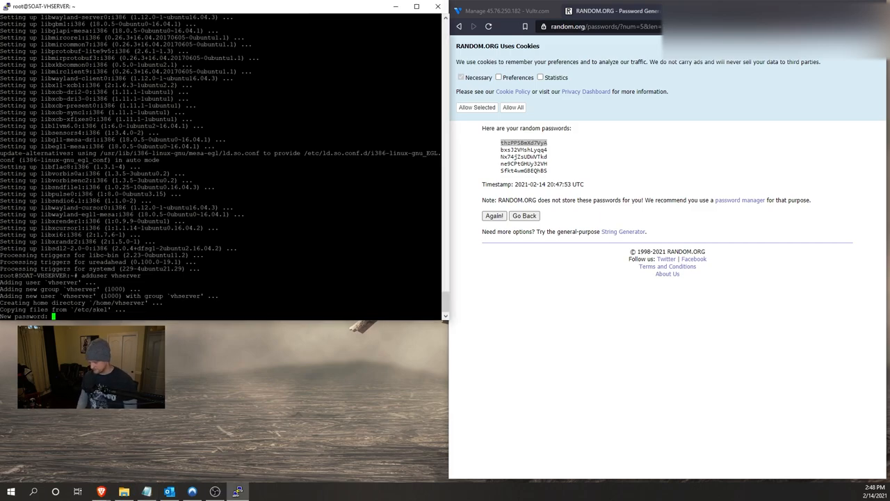
Confirm the vhserver password, leave full name and other details blank, and answer y
key("Return")
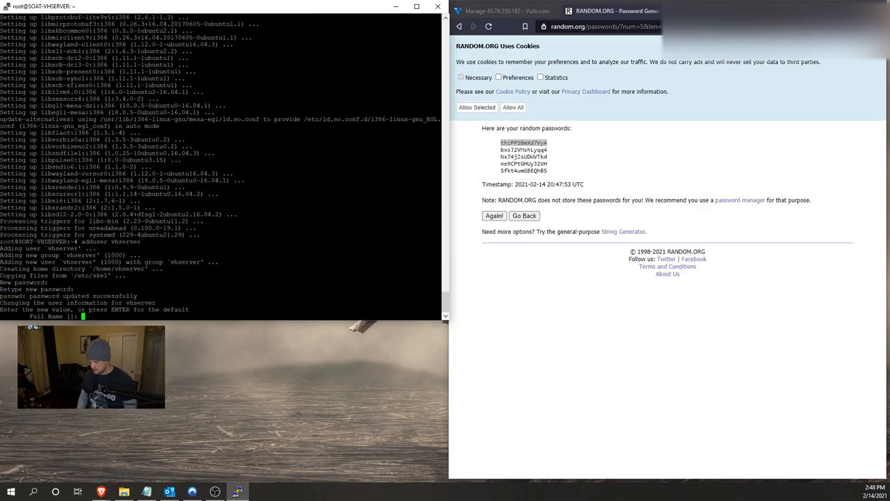
key("Return")
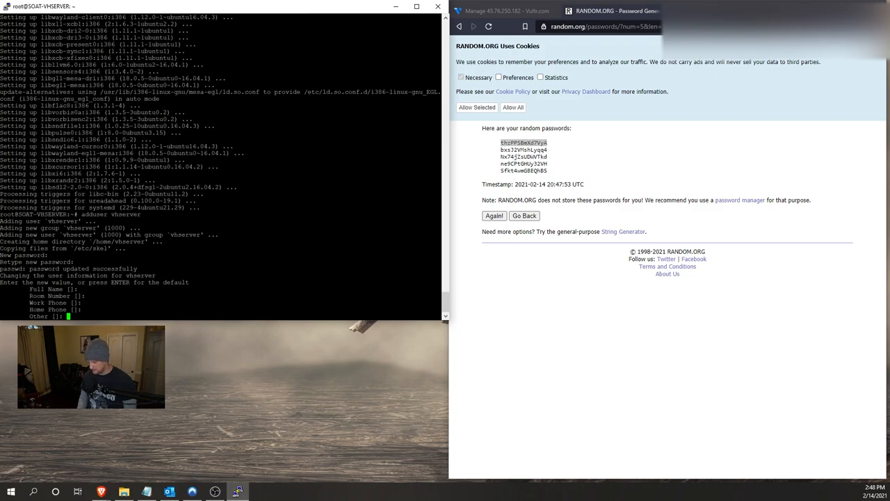
key("Return")
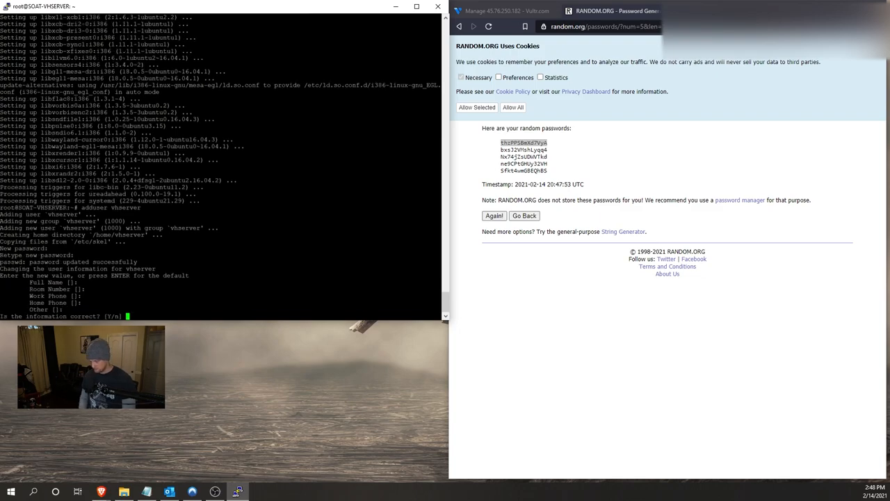
type("y")
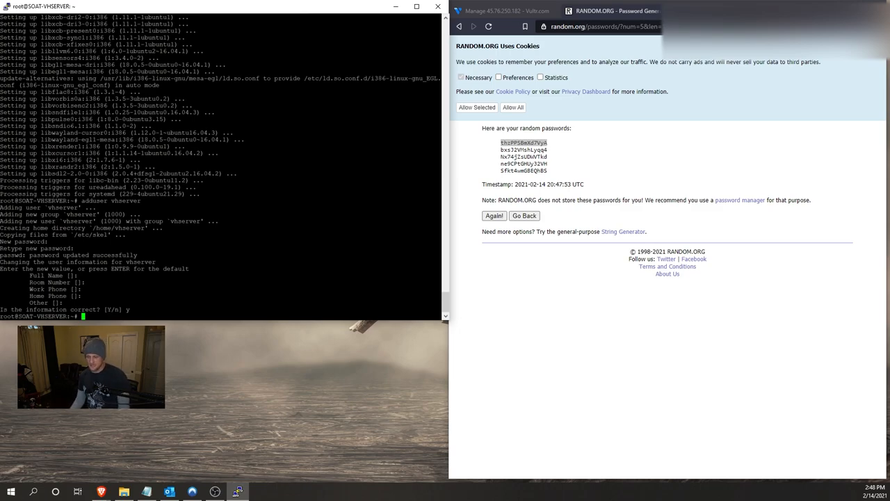
Switch to the vhserver user with su - vhserver to run the Valheim install
type("su - vhserver")
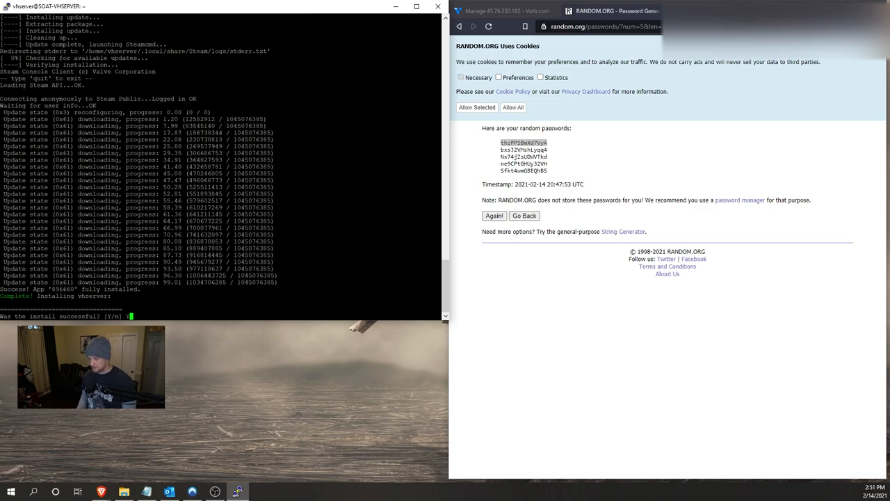
Confirm the install succeeded with Y, decline usage statistics, and fetch root credentials from Vultr
type("Y/n] Y")
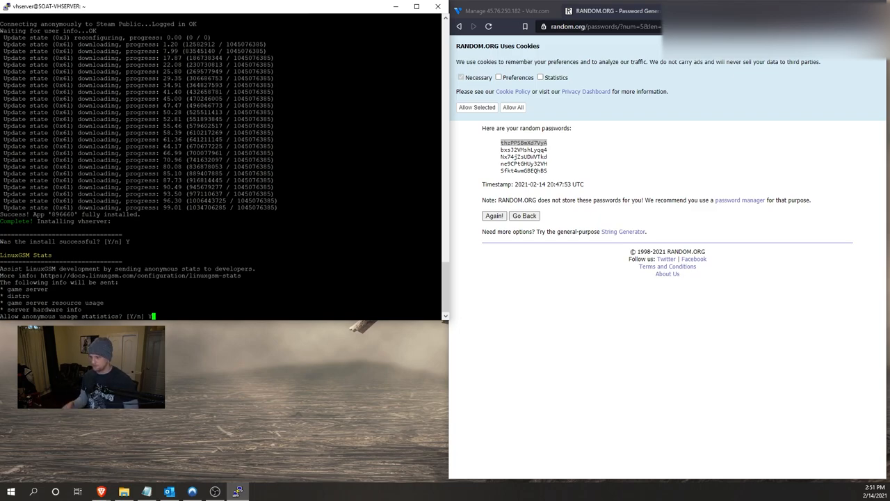
key("Return")
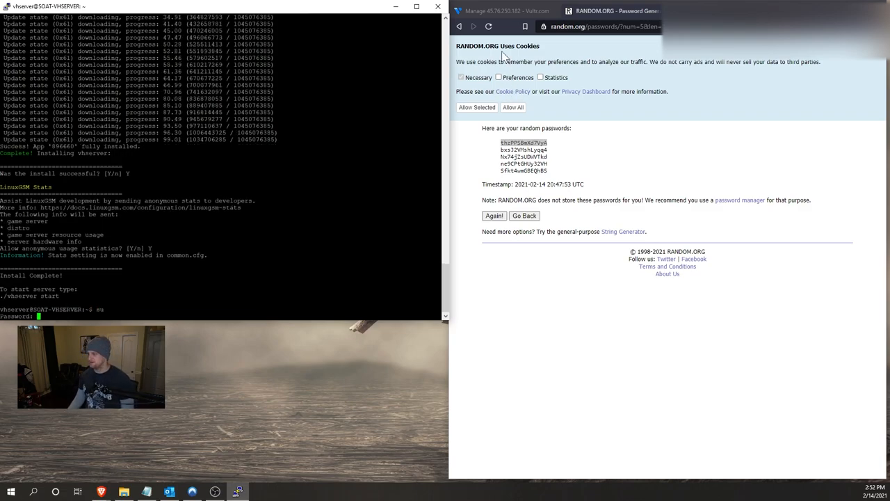
left_click(500, 11)
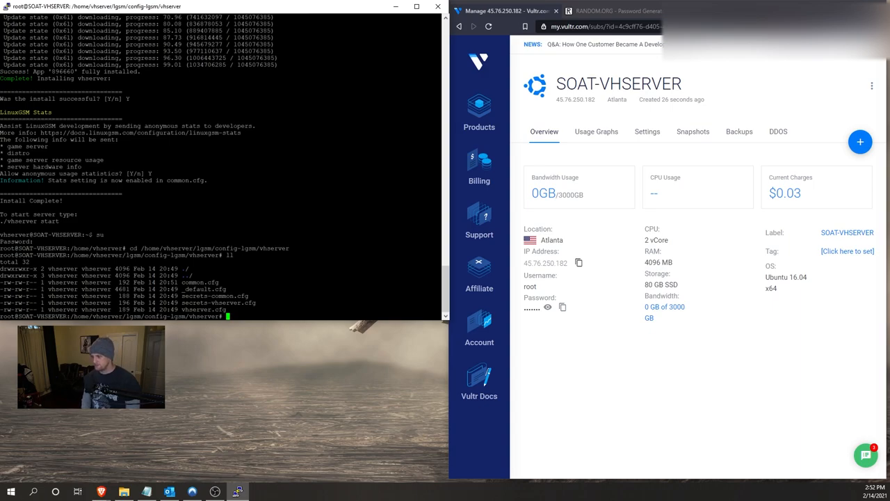
Delete the existing common.cfg with rm
type("rm")
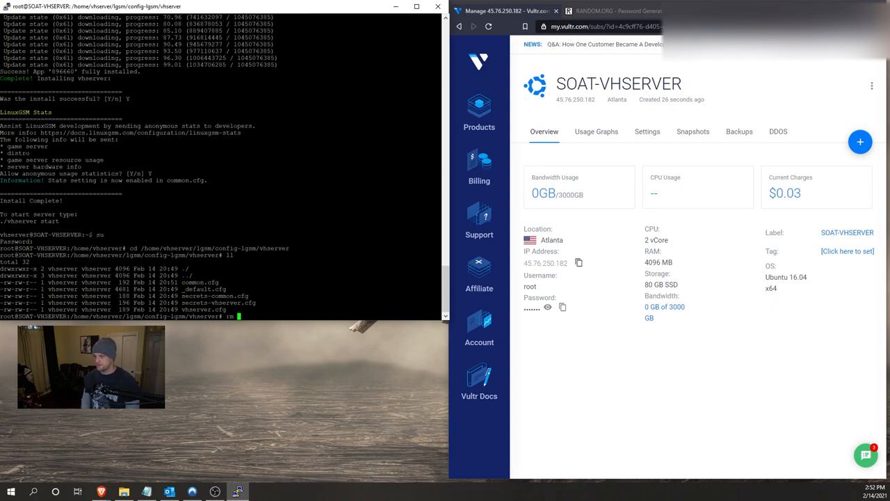
type("common")
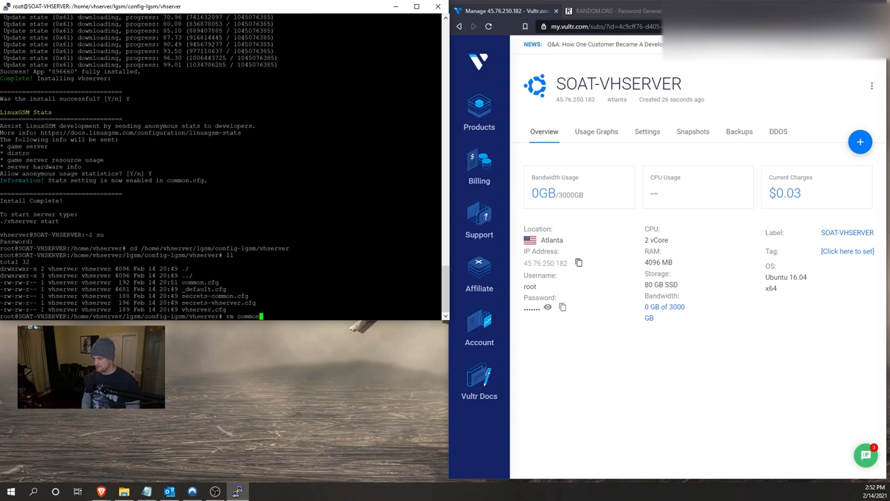
key("Return")
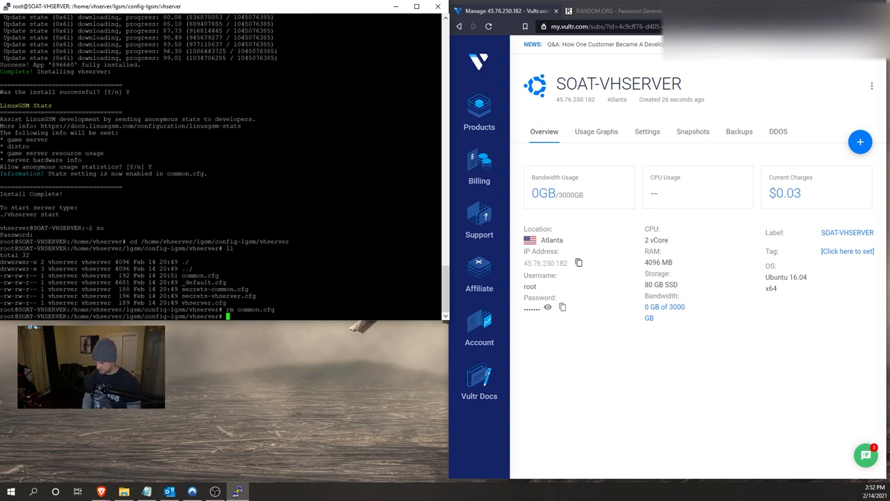
key("Return")
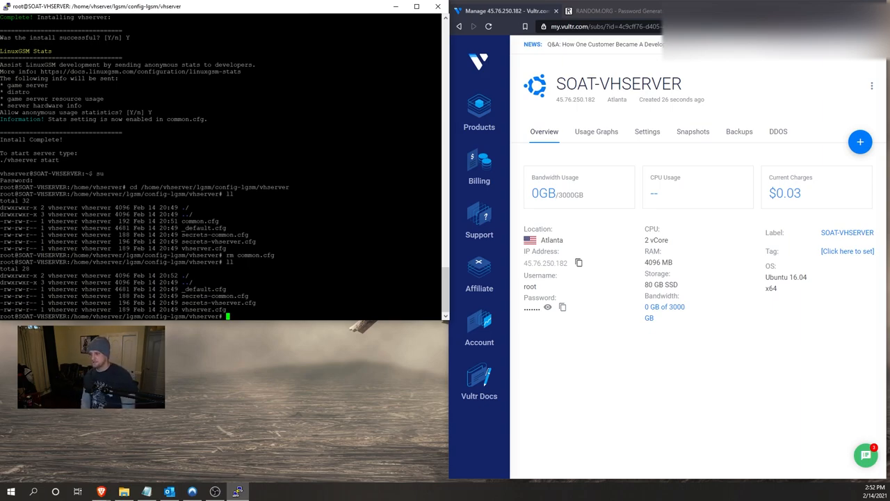
Copy _default.cfg to a fresh common.cfg and begin the nano command for it
type("cp _default.cfg")
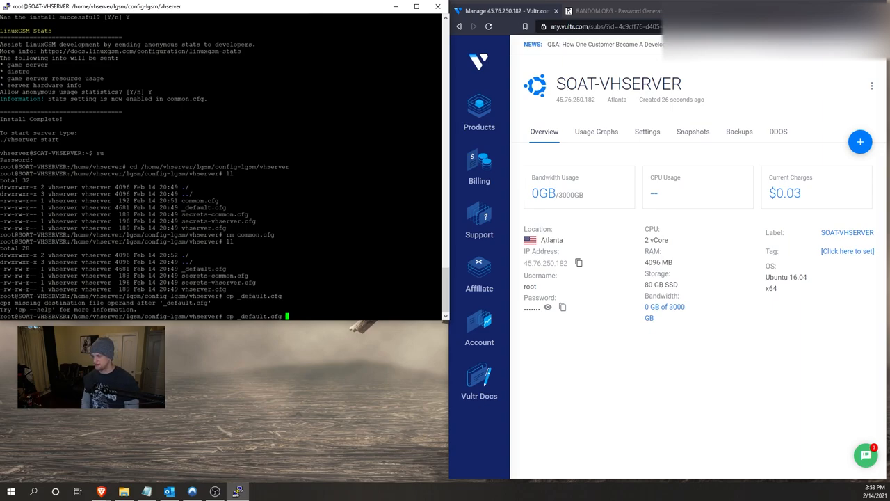
type("common.cfg")
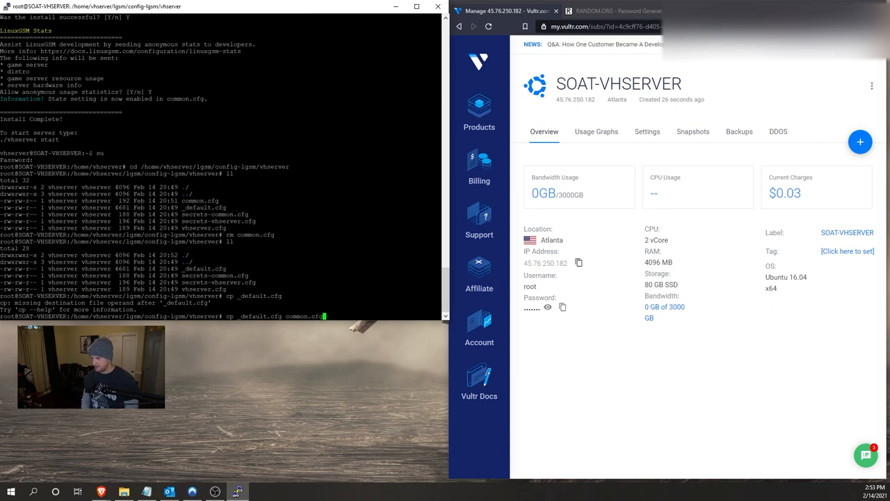
key("Return")
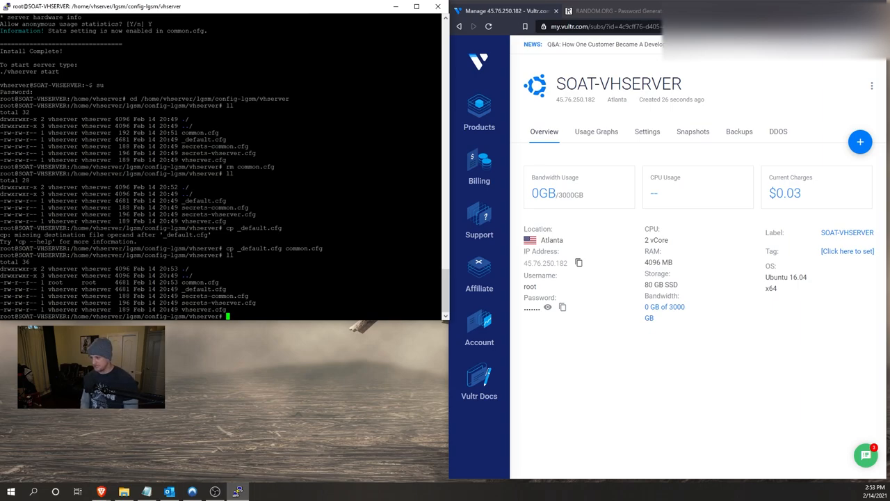
type("nano")
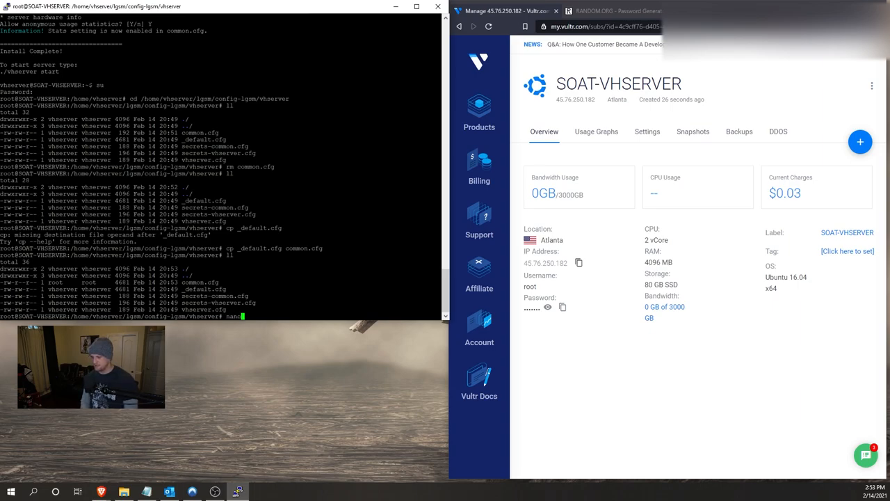
type("common.cf")
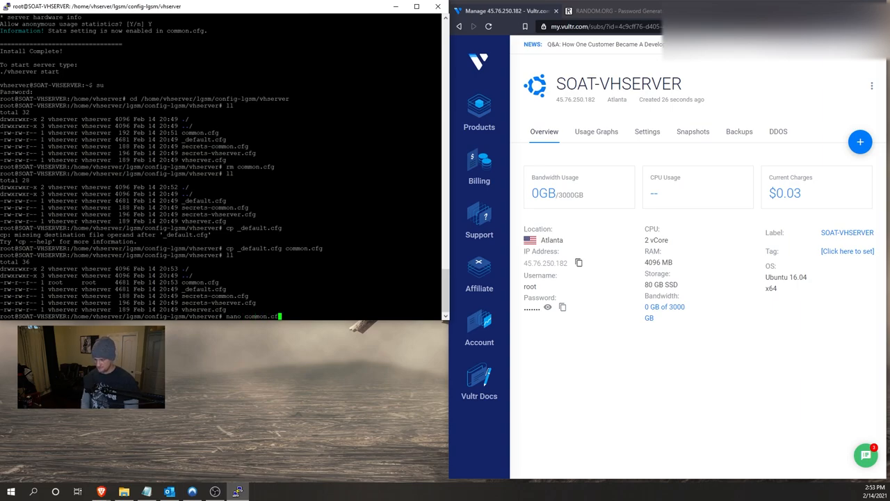
key("Return")
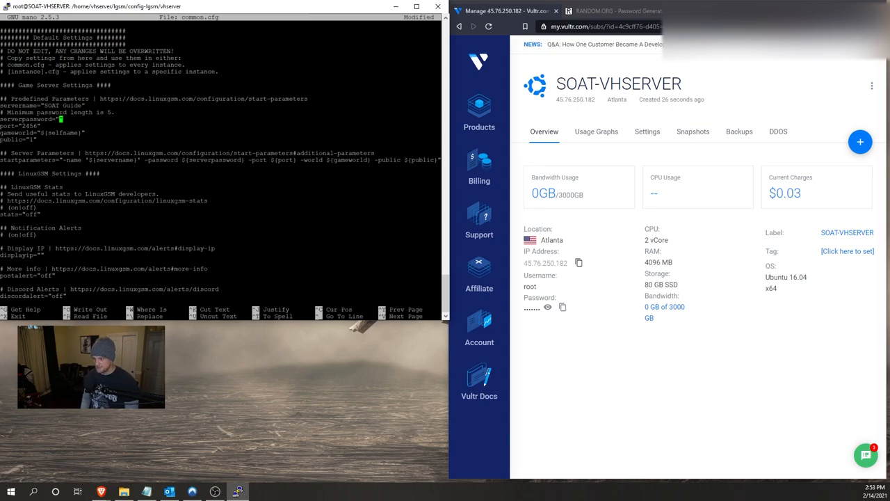
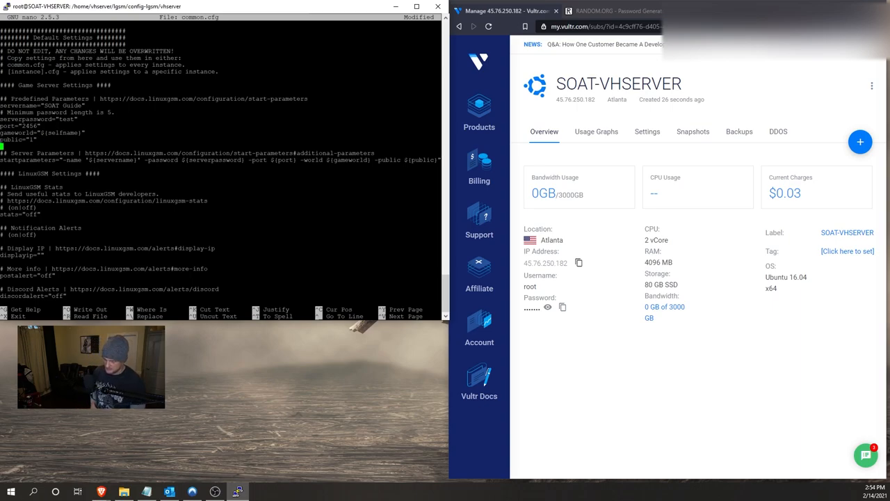
key("ctrl+x")
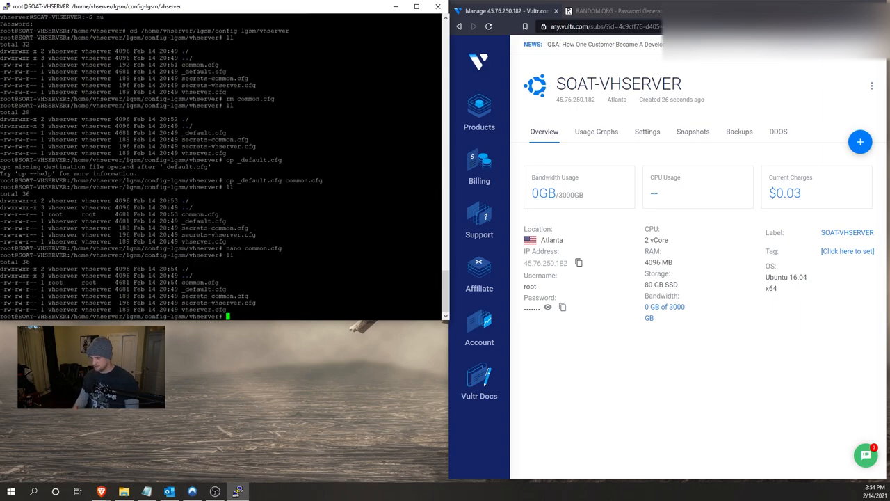
type("nano common.c")
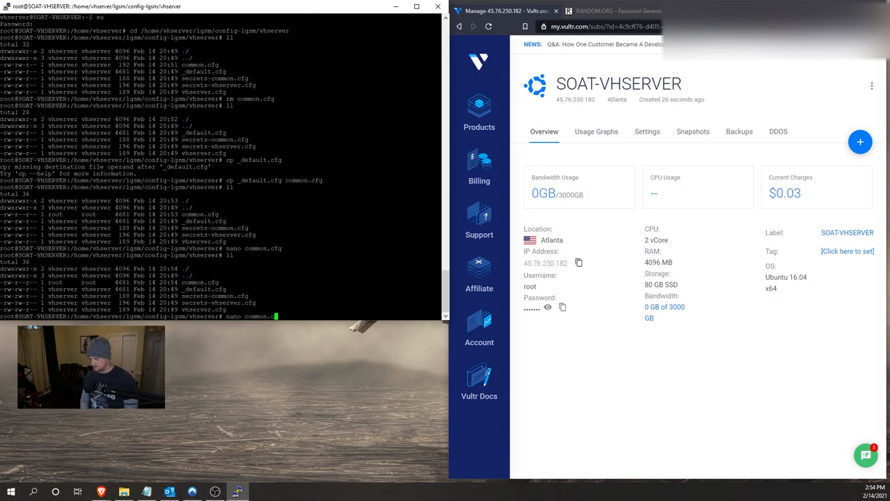
key("Return")
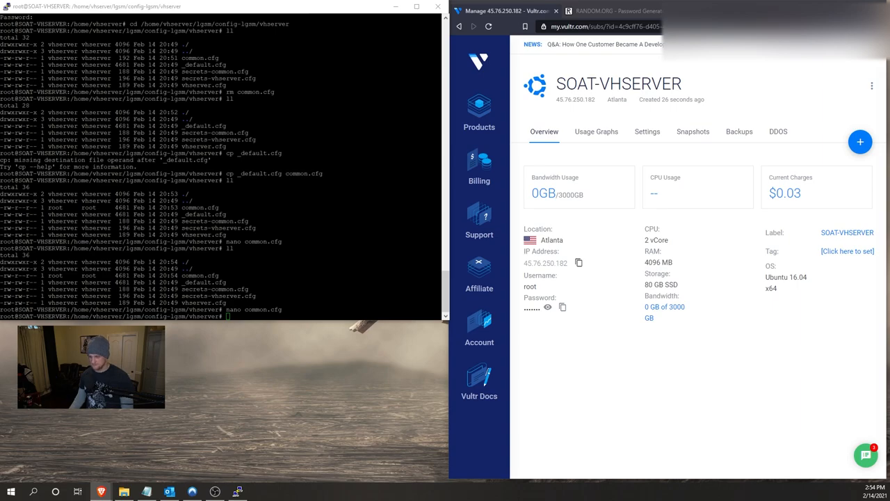
As vhserver, start the server and run ./vhserver details showing it ONLINE with its ports
type("su vhserver")
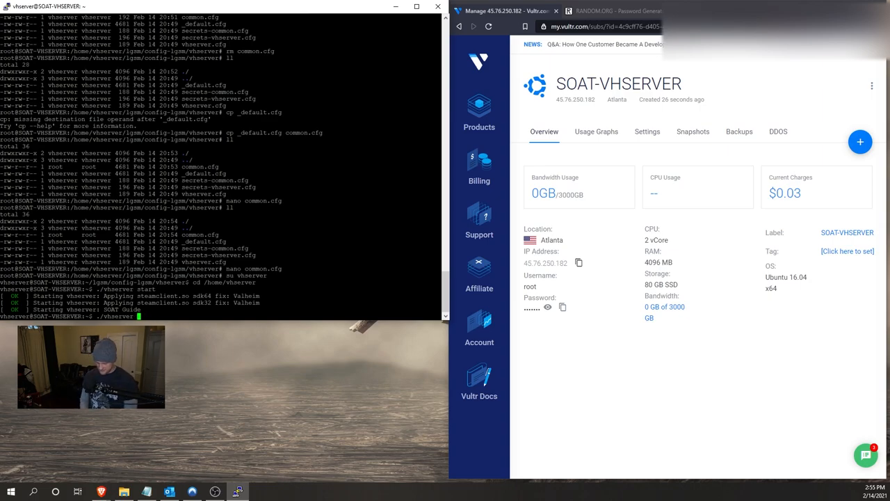
type("details")
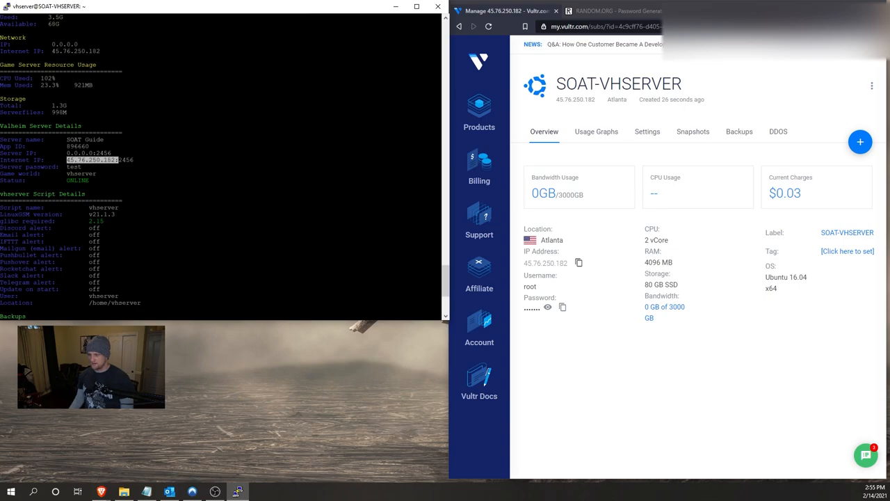
scroll("down", 3)
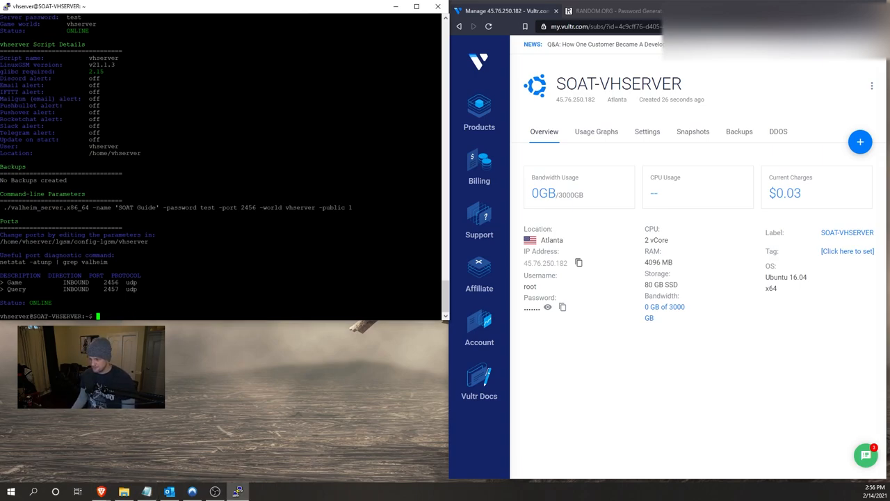
mouse_move(471, 94)
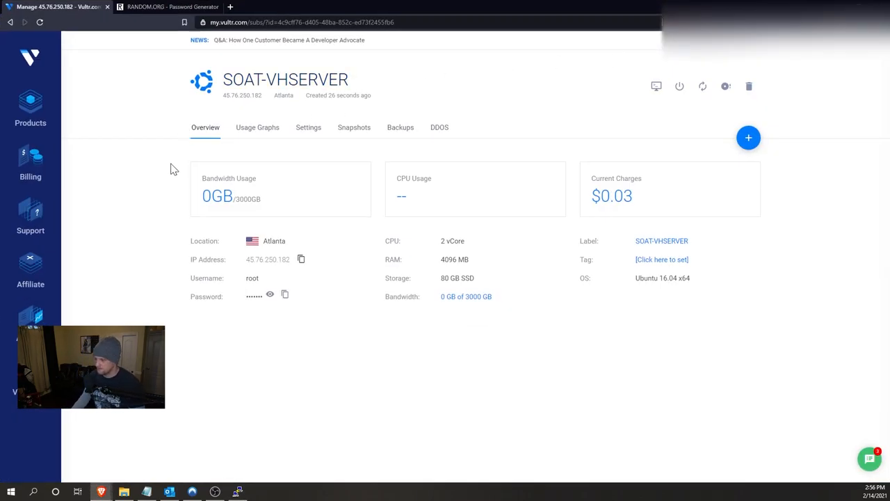
mouse_move(81, 194)
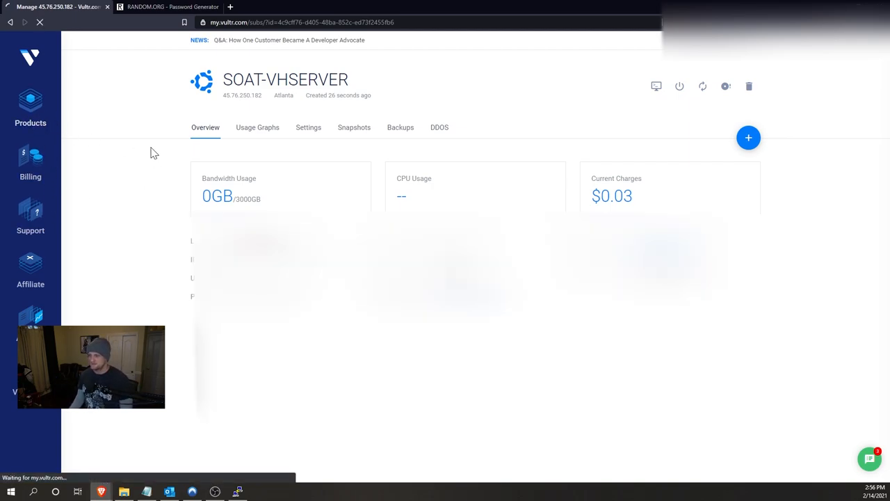
Go to the Firewall product list and begin adding a new firewall group
left_click(30, 109)
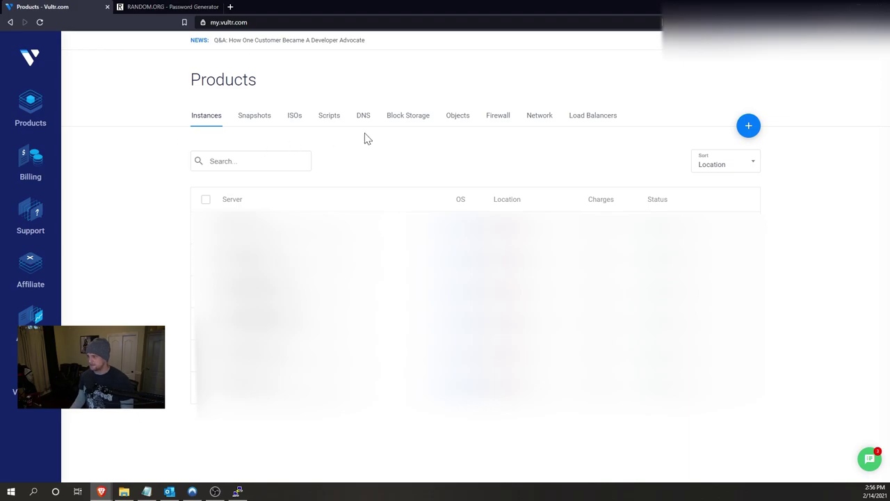
left_click(498, 114)
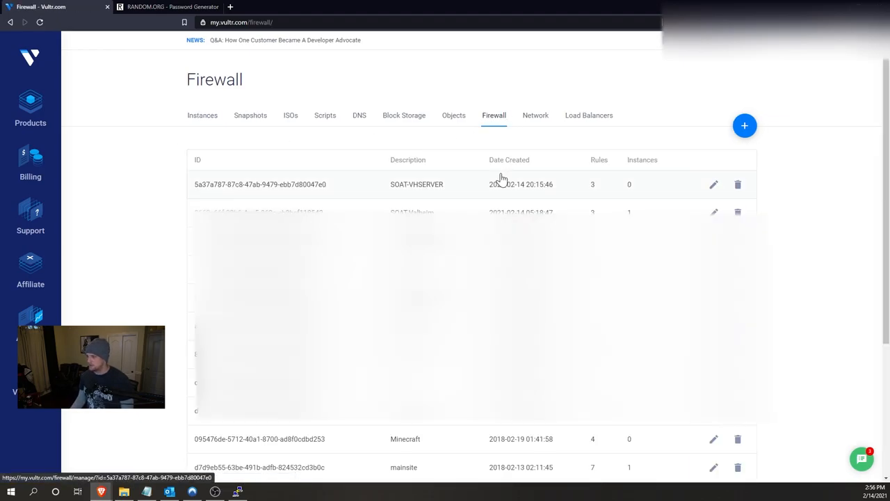
left_click(744, 126)
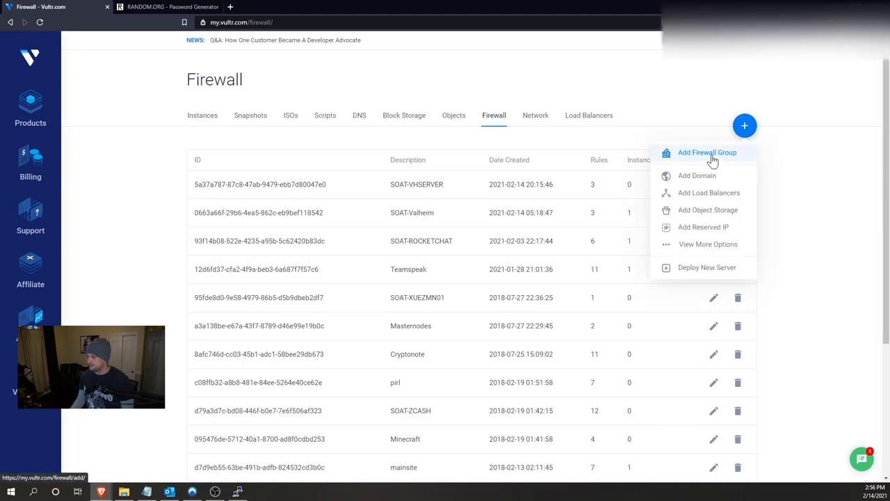
left_click(706, 151)
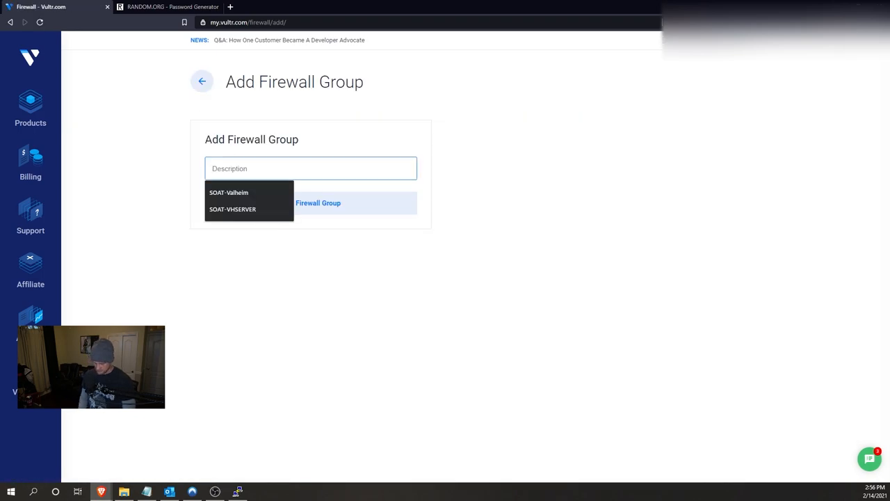
Name the group 'vhserver firewall' and create it
type("vhserv")
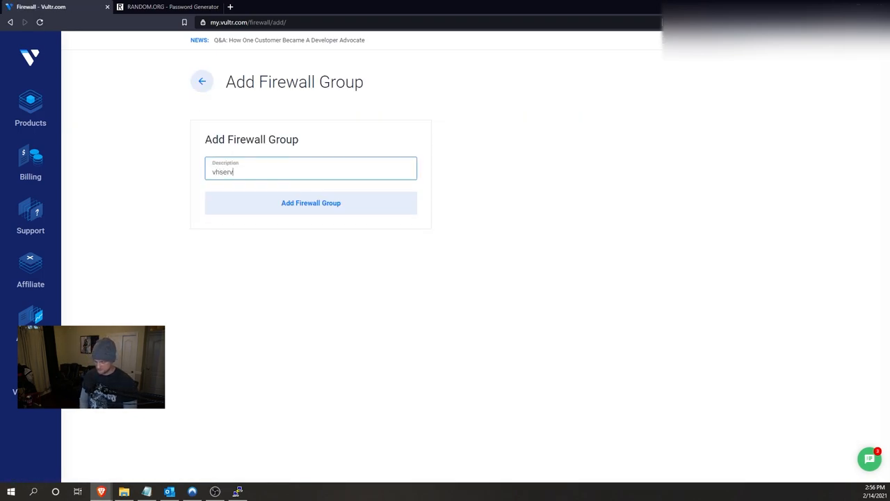
left_click(312, 203)
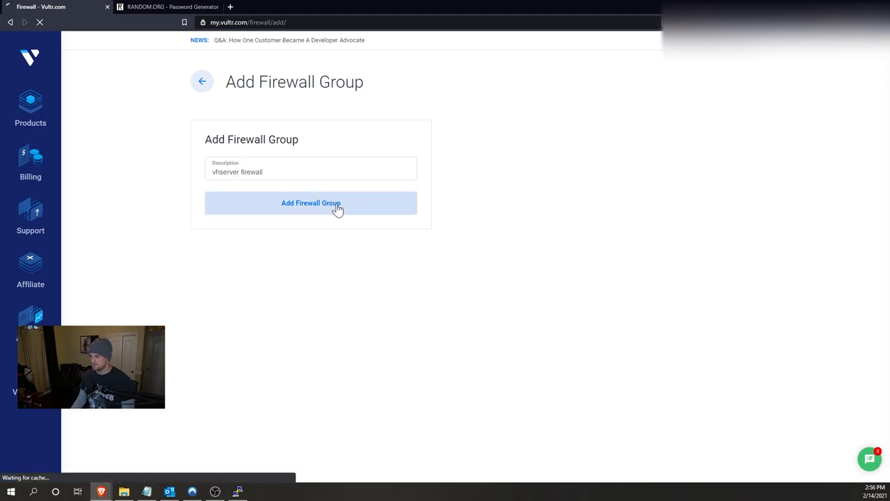
left_click(311, 203)
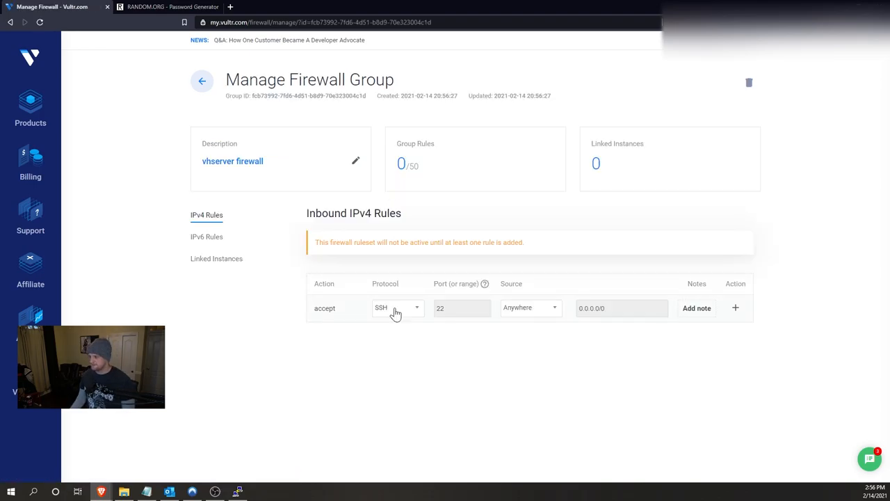
Add an inbound SSH port 22 rule with source My IP
left_click(530, 307)
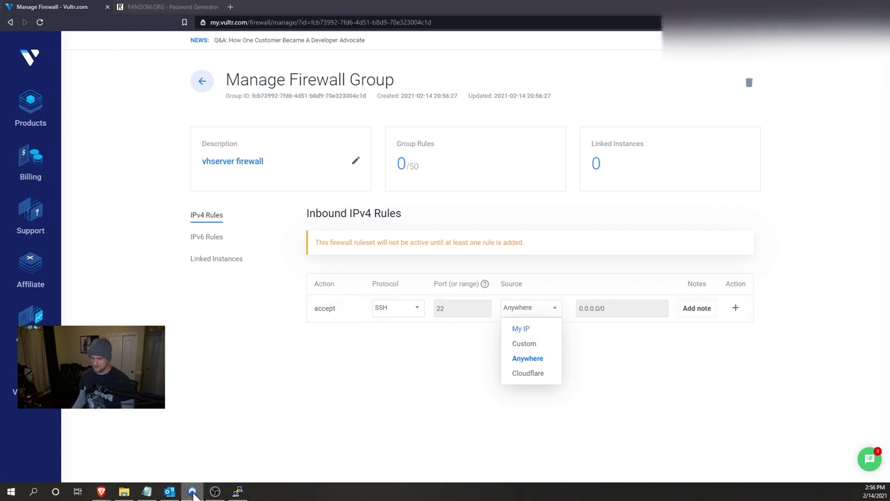
mouse_move(535, 314)
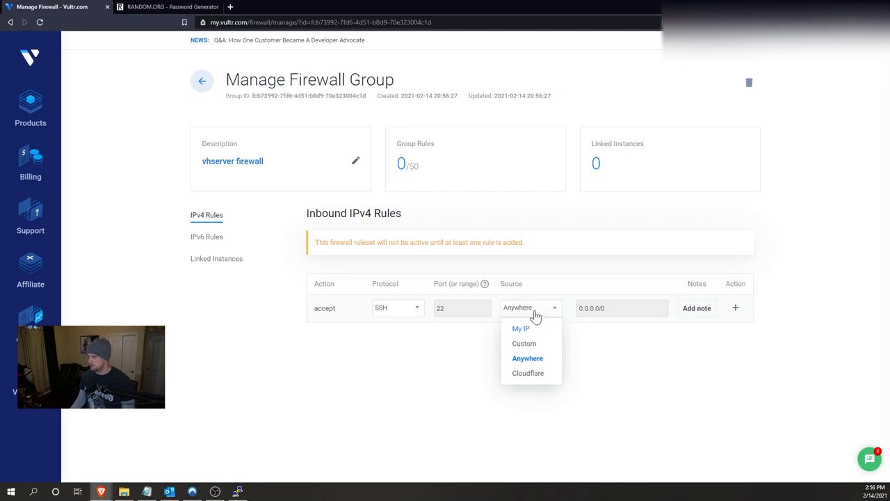
left_click(520, 328)
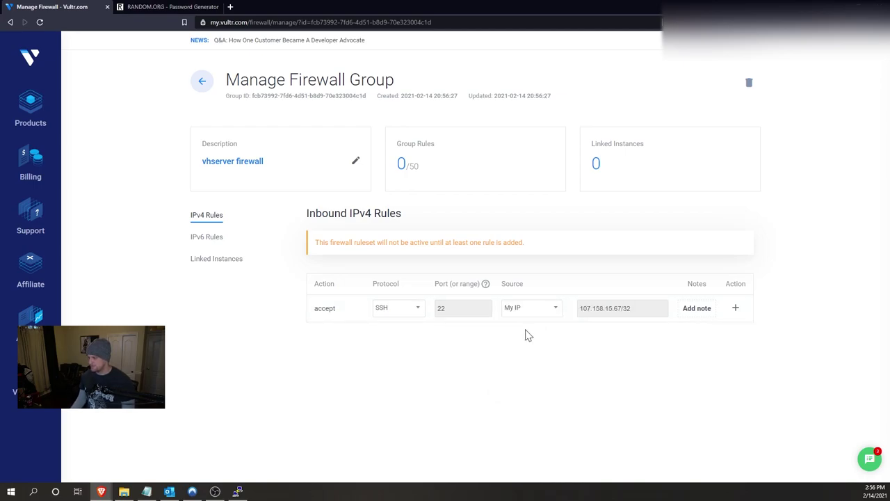
mouse_move(415, 314)
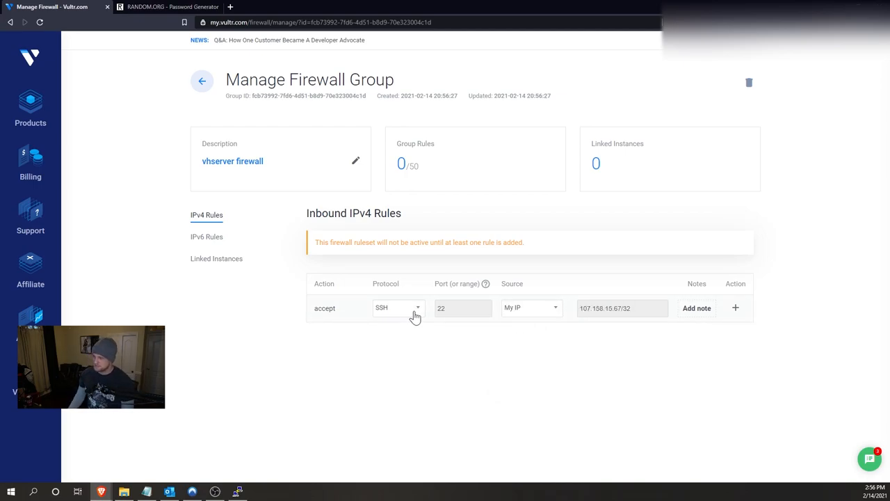
mouse_move(428, 317)
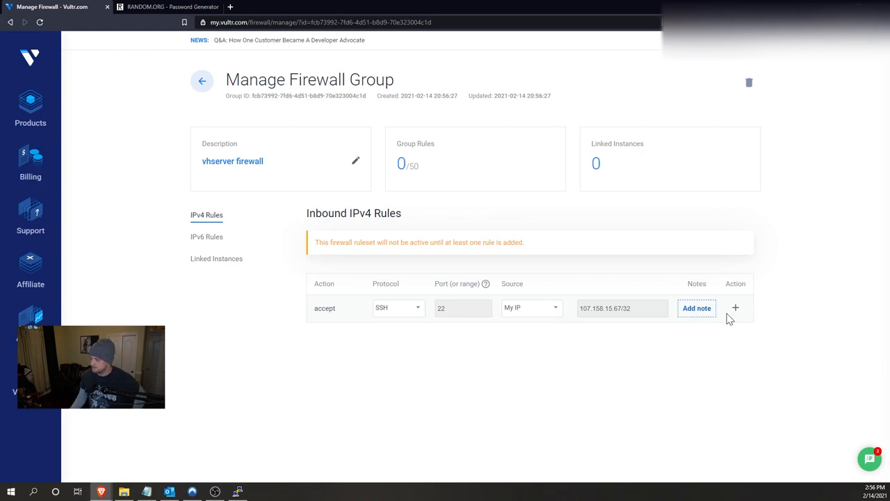
left_click(734, 307)
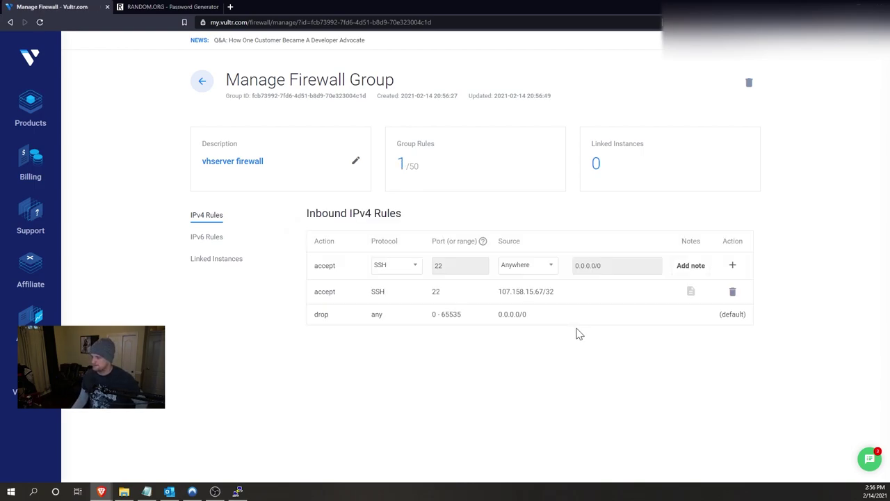
mouse_move(584, 297)
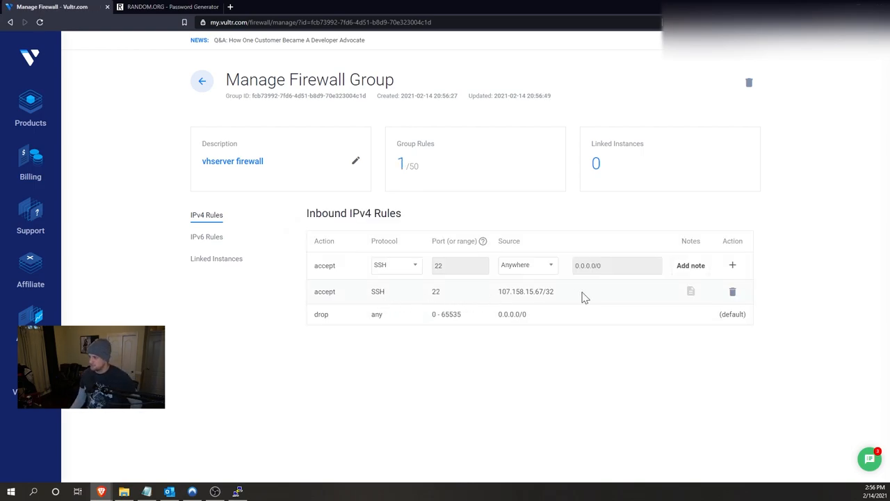
mouse_move(431, 327)
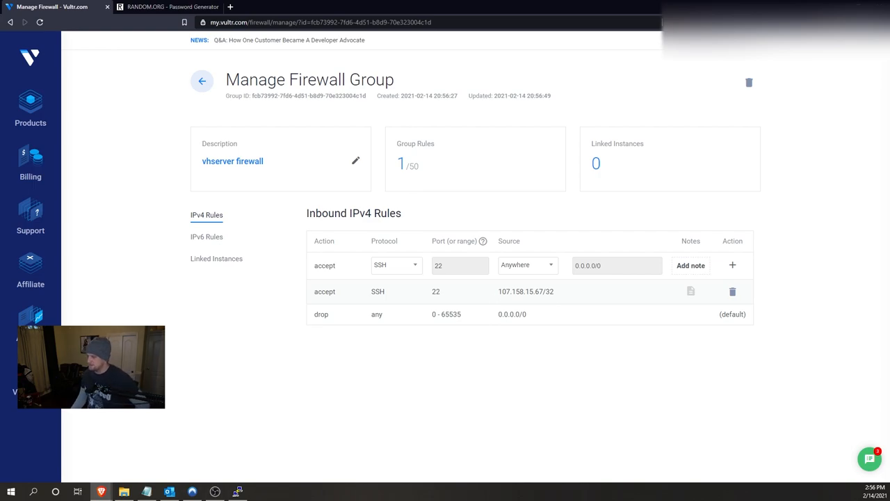
Add UDP rules for ports 2456 and 2457 from anywhere
left_click(395, 264)
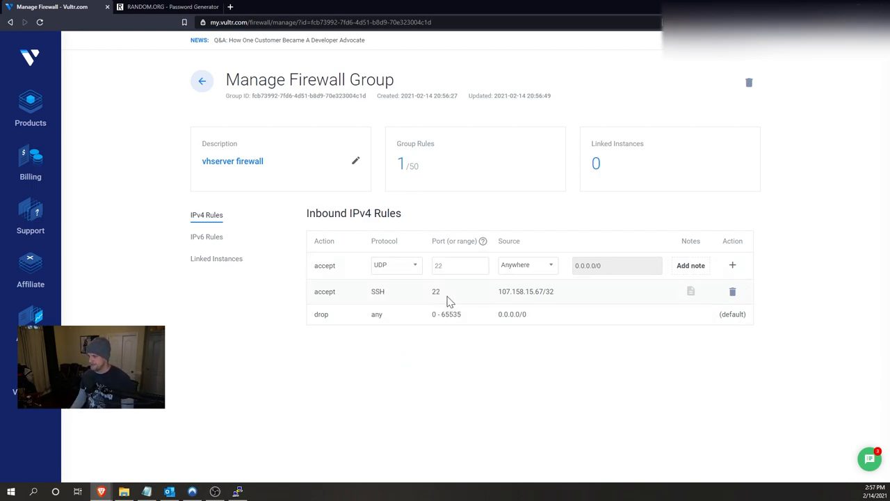
left_click(459, 264)
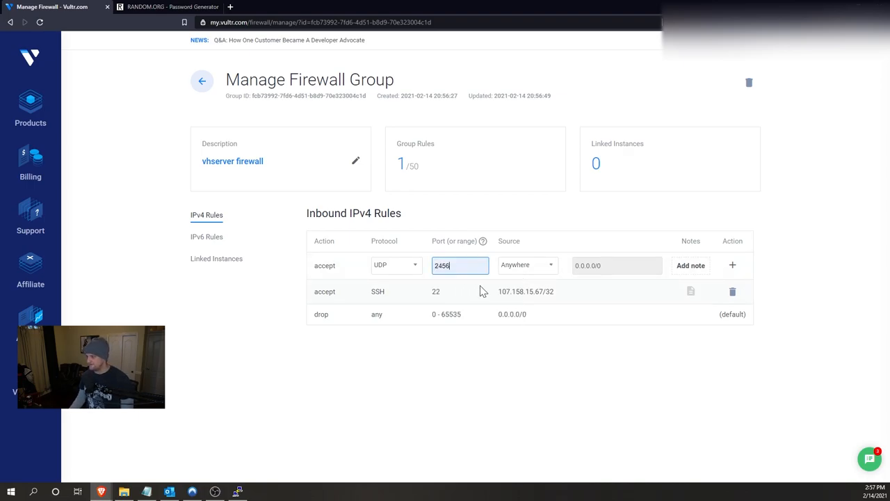
left_click(396, 264)
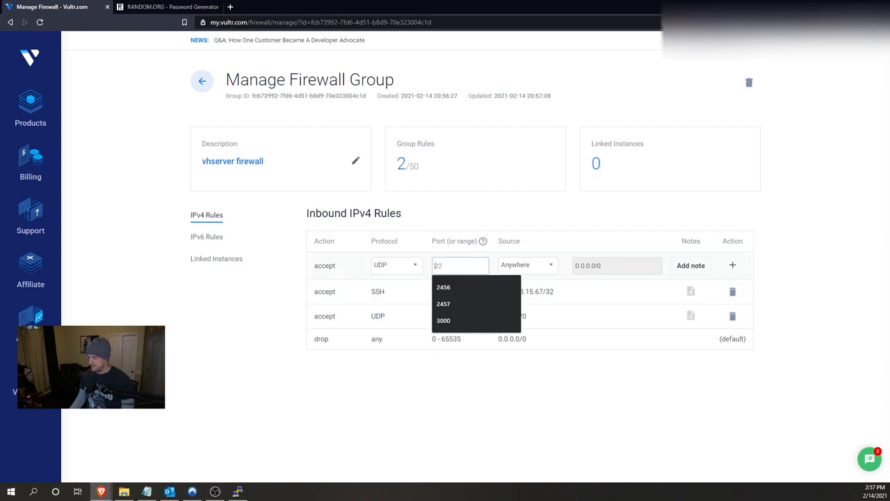
left_click(442, 303)
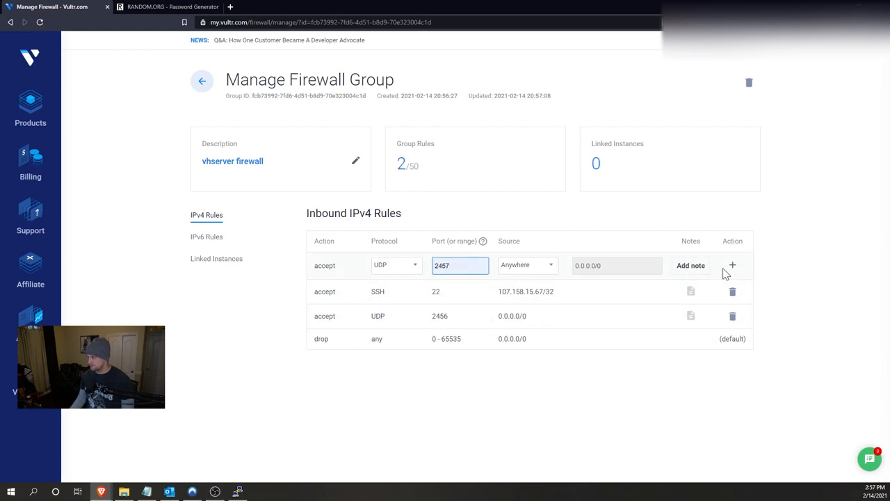
left_click(731, 264)
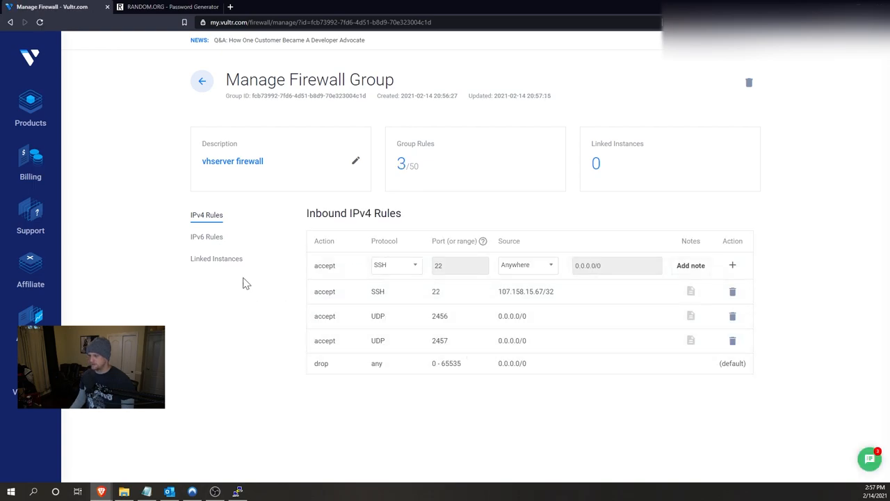
mouse_move(31, 105)
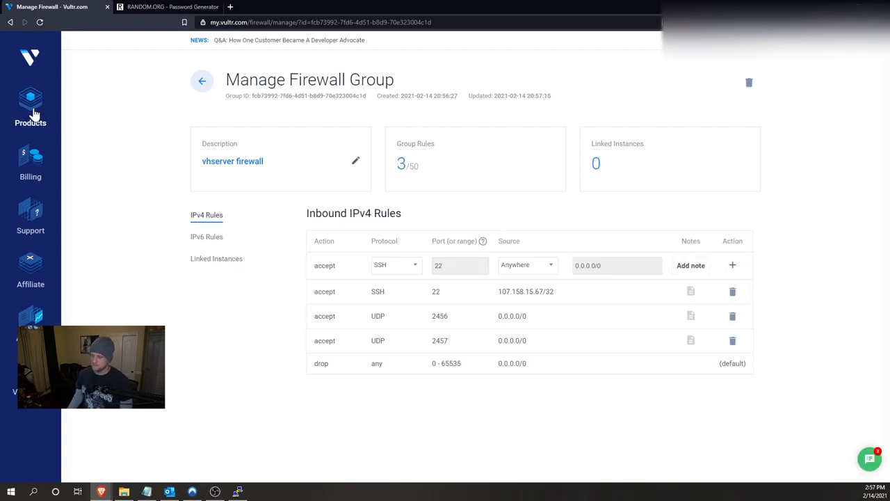
In SOAT-VHSERVER's Settings > Firewall, apply the vhserver firewall group and confirm the update
left_click(31, 104)
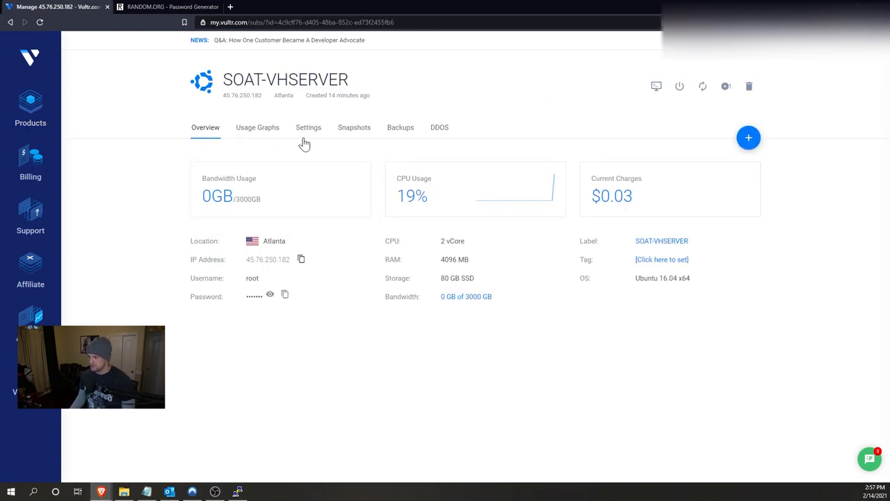
left_click(308, 128)
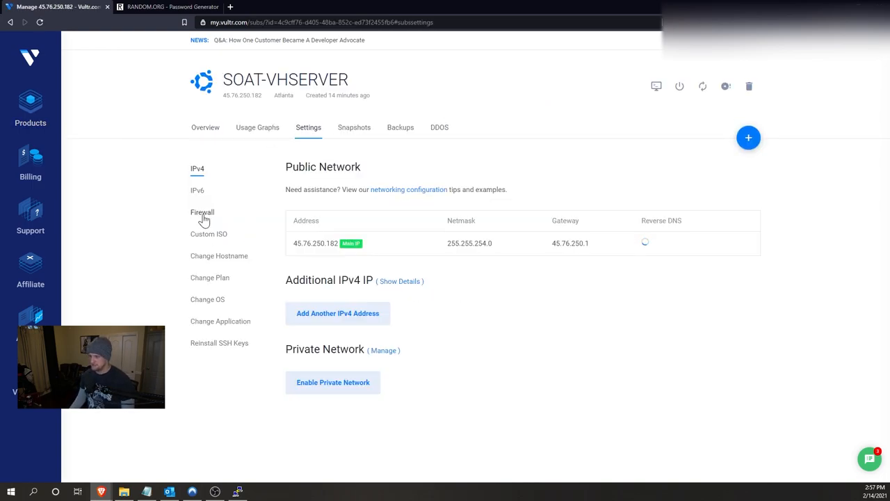
left_click(203, 211)
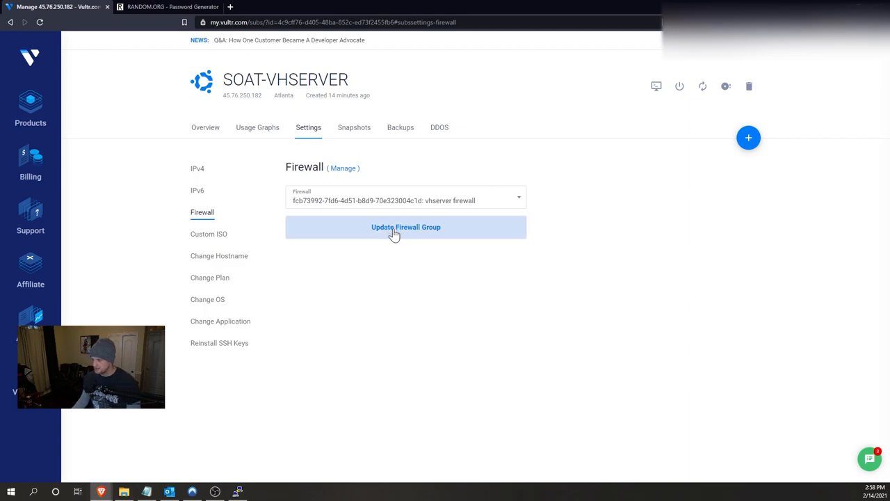
left_click(406, 227)
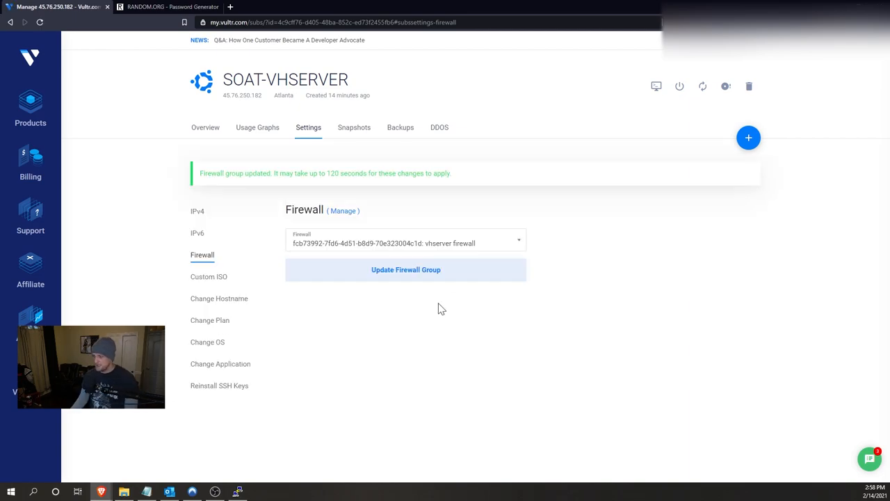
left_click(197, 211)
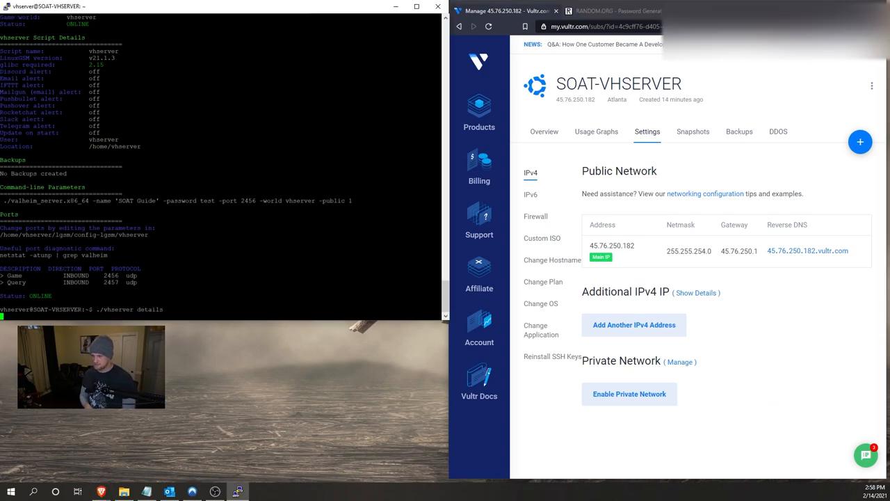
Switch the SSH session to root with su and the root password after checking vhserver details
key("Return")
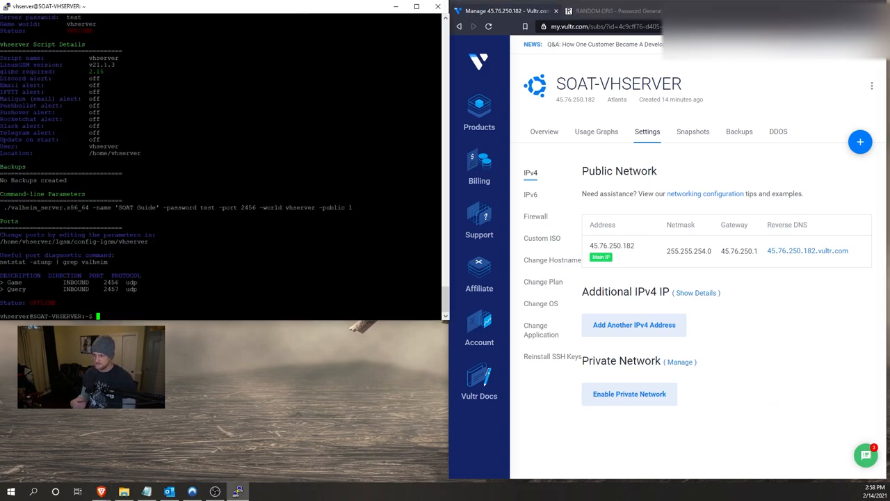
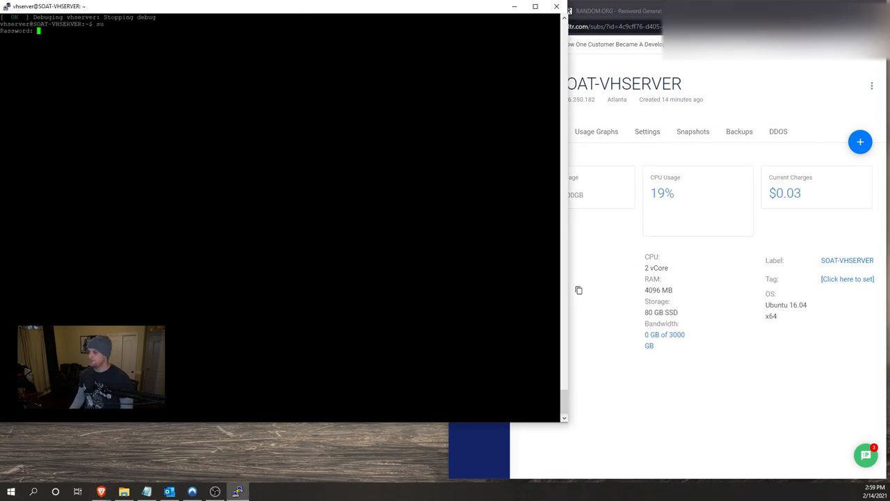
key("Return")
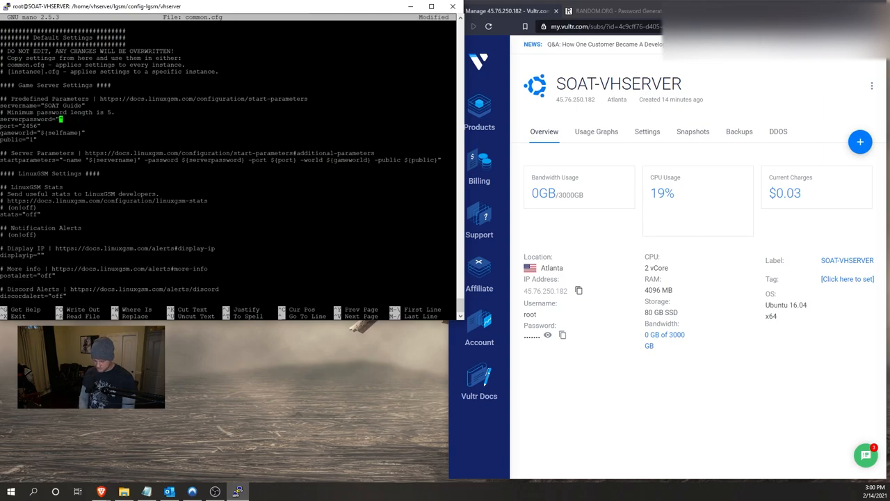
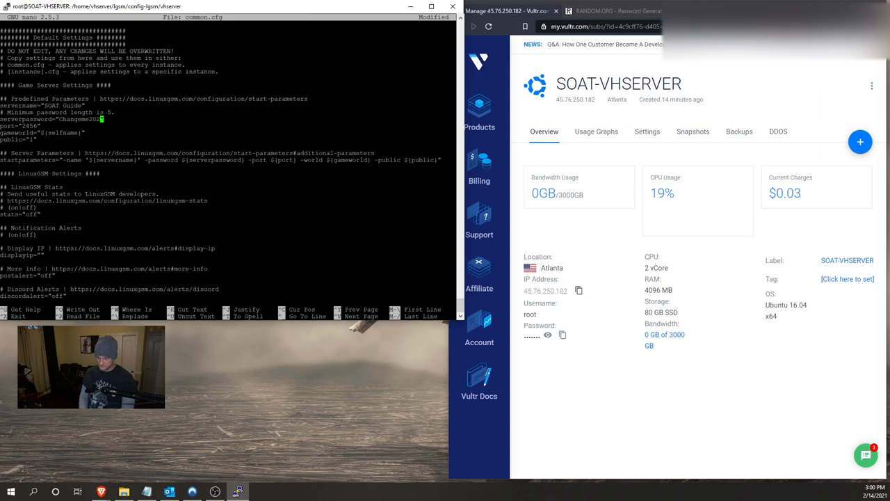
key("ctrl+x")
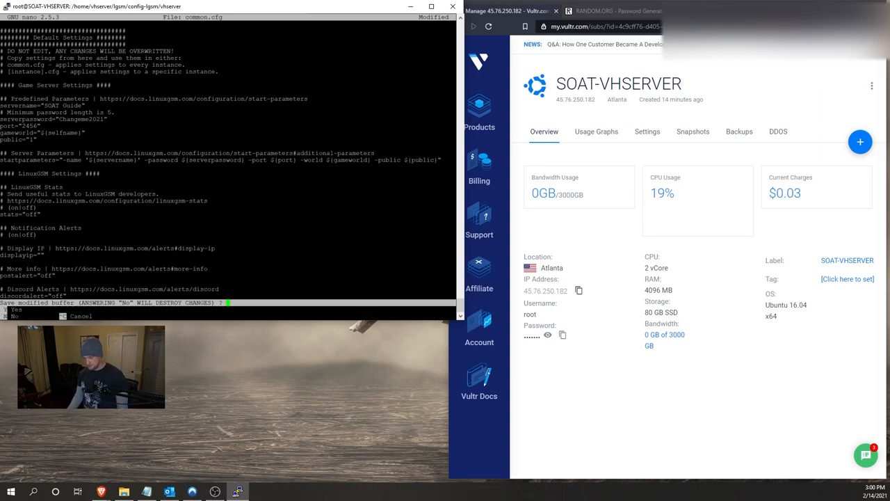
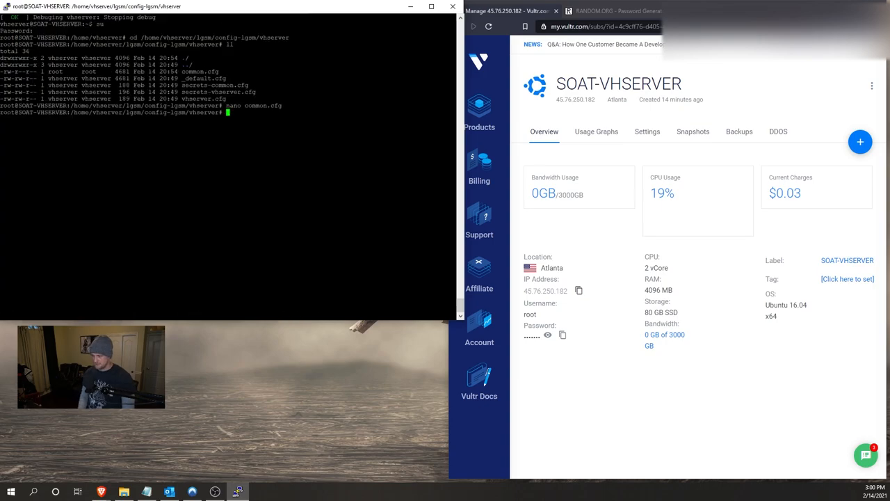
As vhserver in /home/vhserver, run ./vhserver start to launch the SOAT Guide server
type("su")
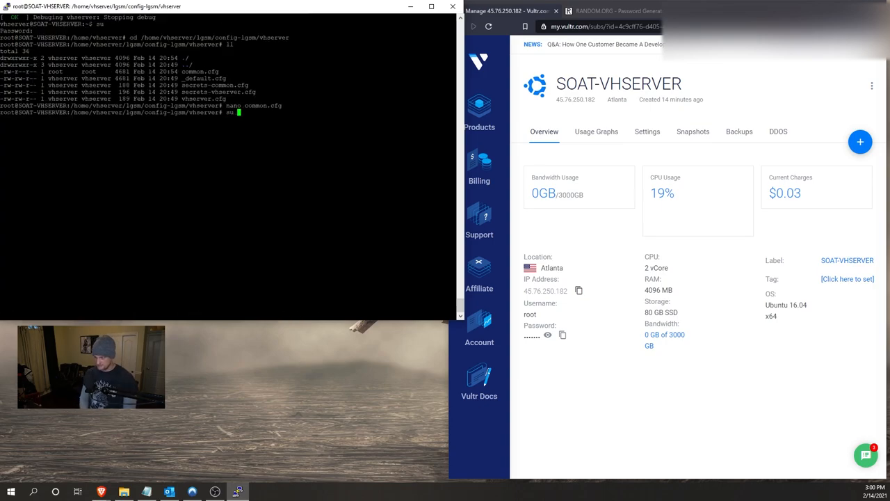
key("Return")
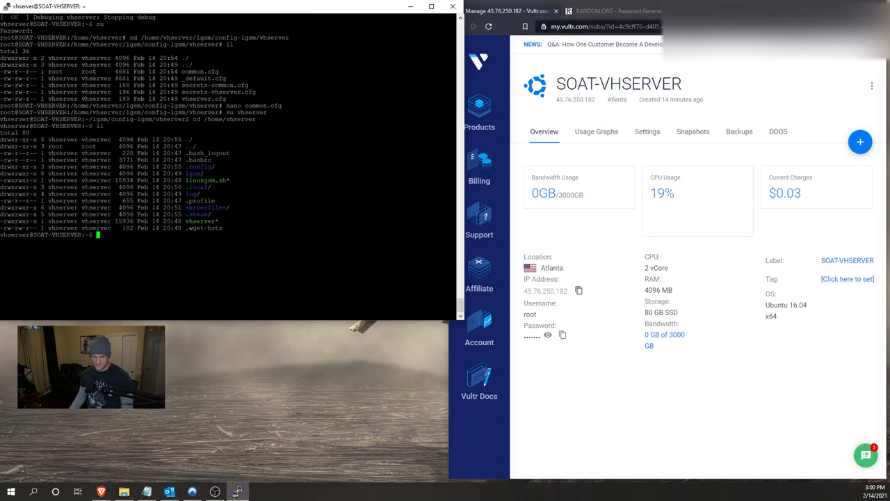
type("./vhserver start")
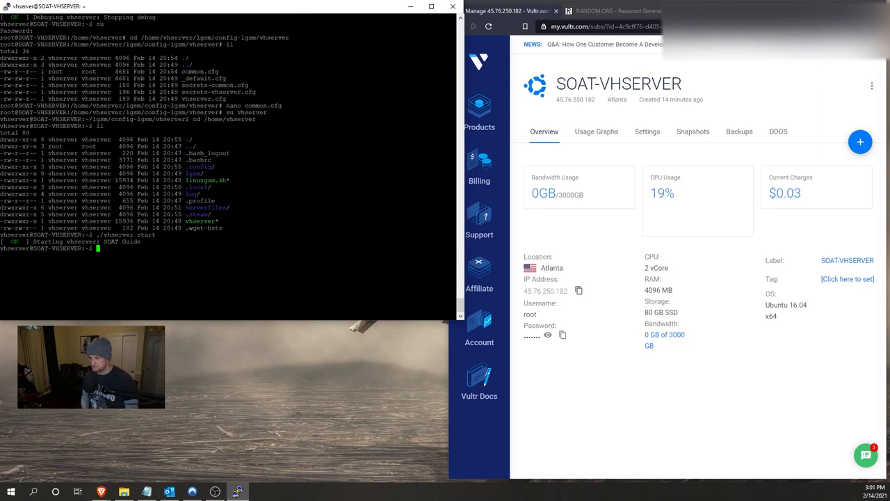
type("cd /home/vhserver")
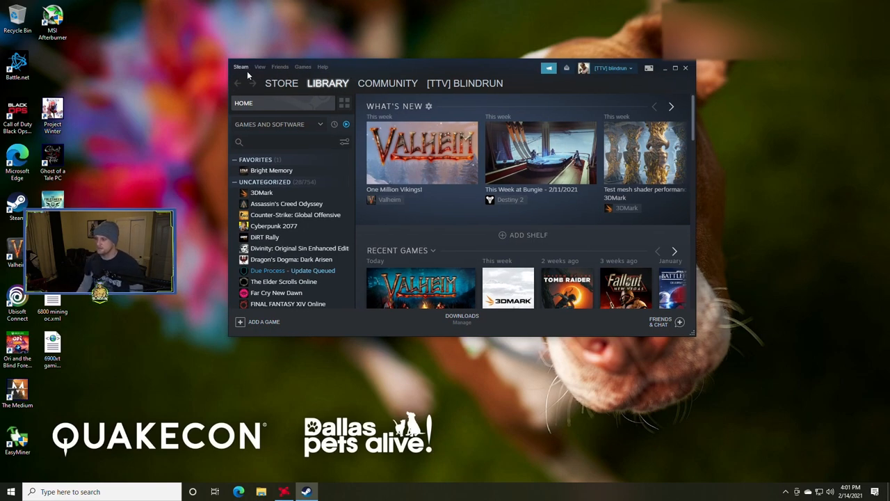
Reach the Add a Server address field from Steam's game servers browser
left_click(259, 67)
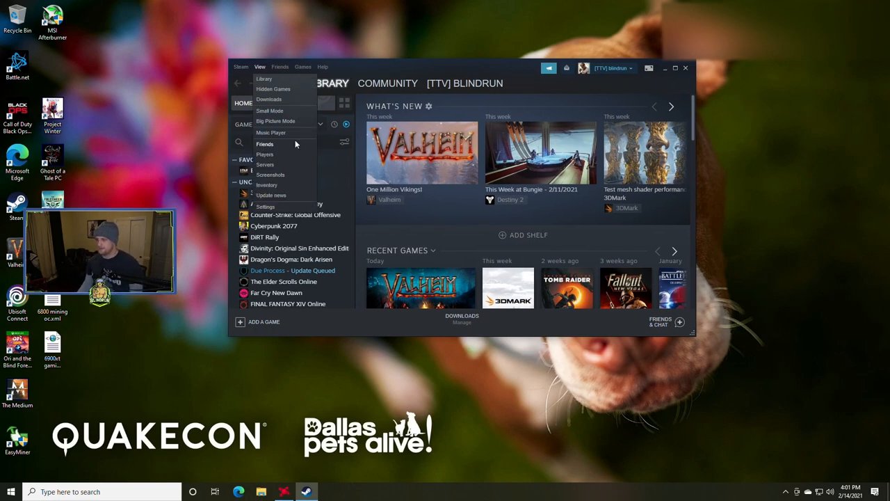
left_click(264, 164)
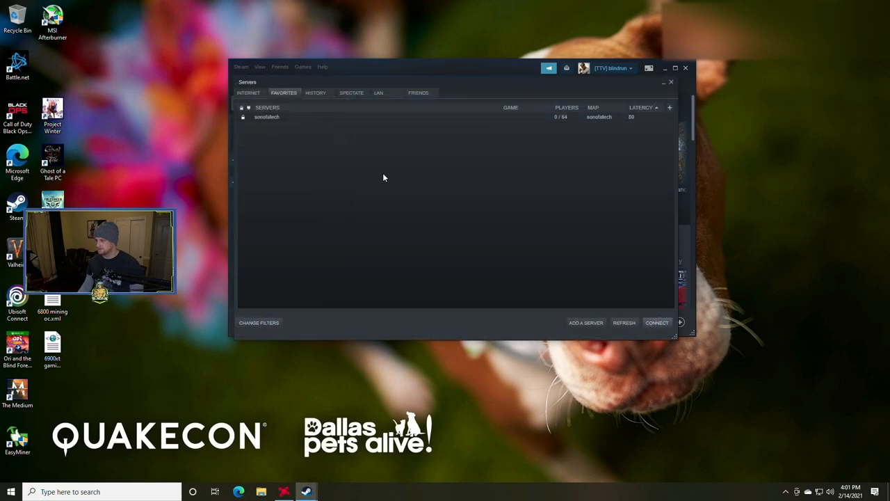
left_click(585, 322)
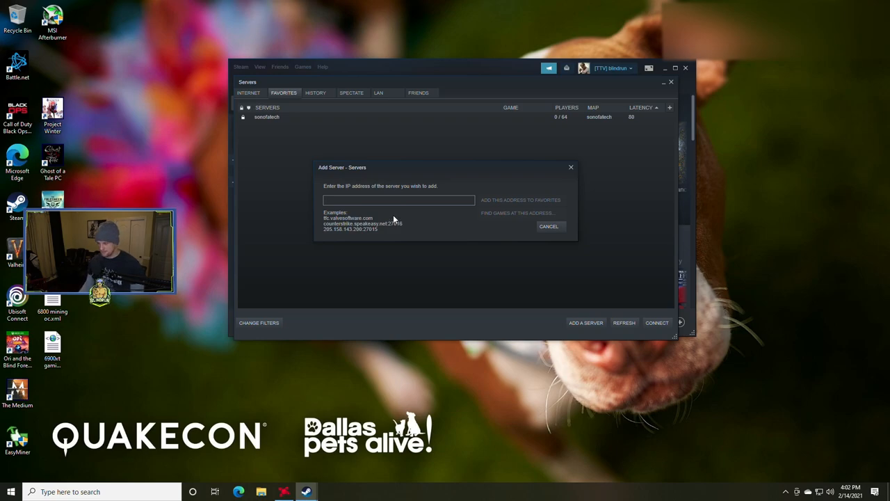
left_click(397, 200)
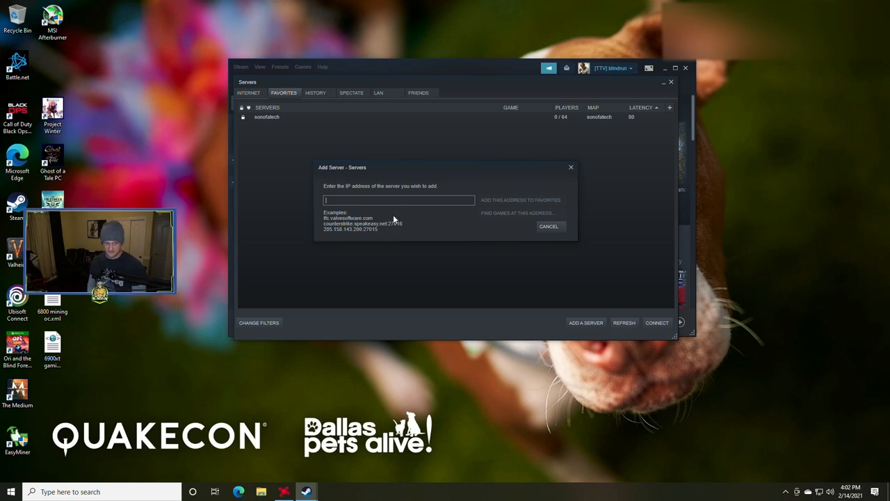
Enter the server IP 45.76.250.183 with its port and add it to Favorites
type("45.")
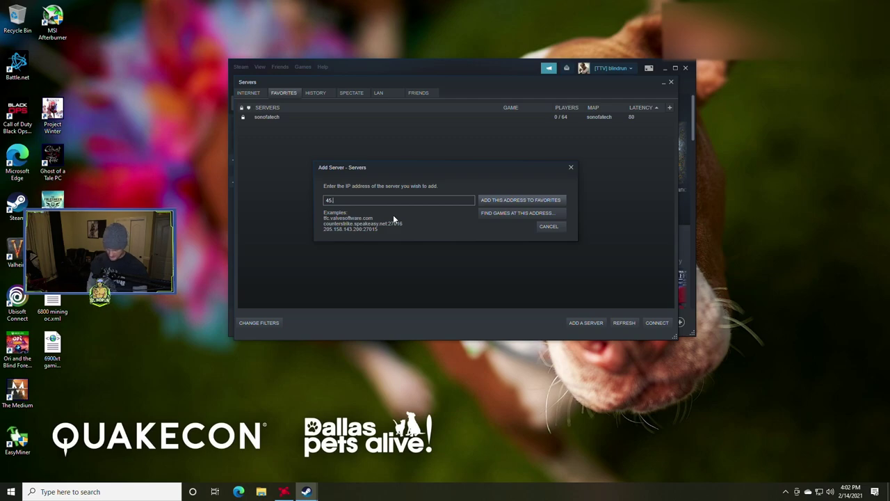
type("76")
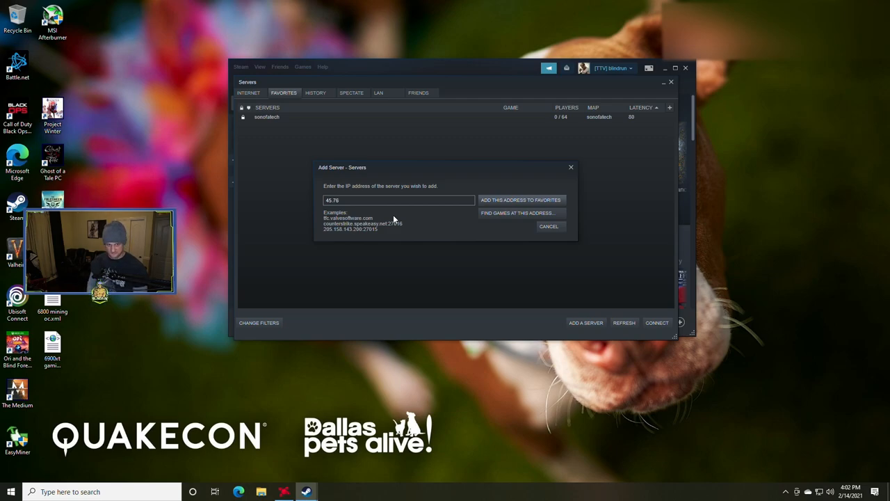
type("25")
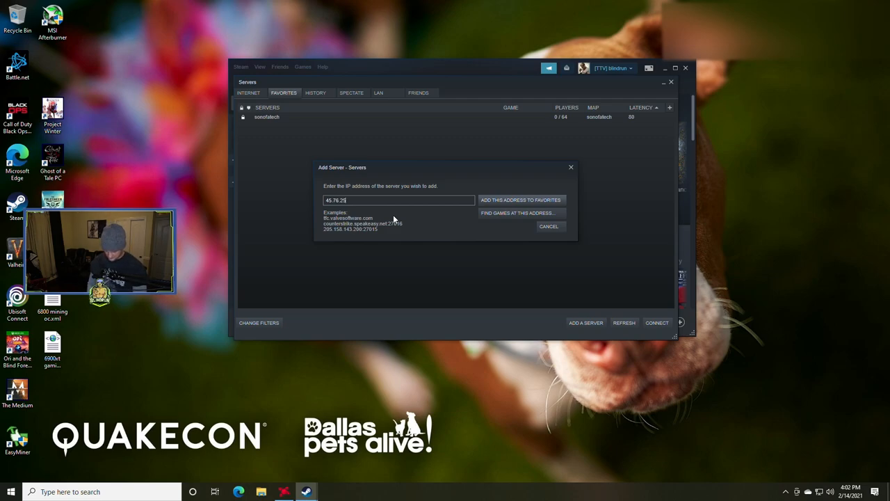
type("0")
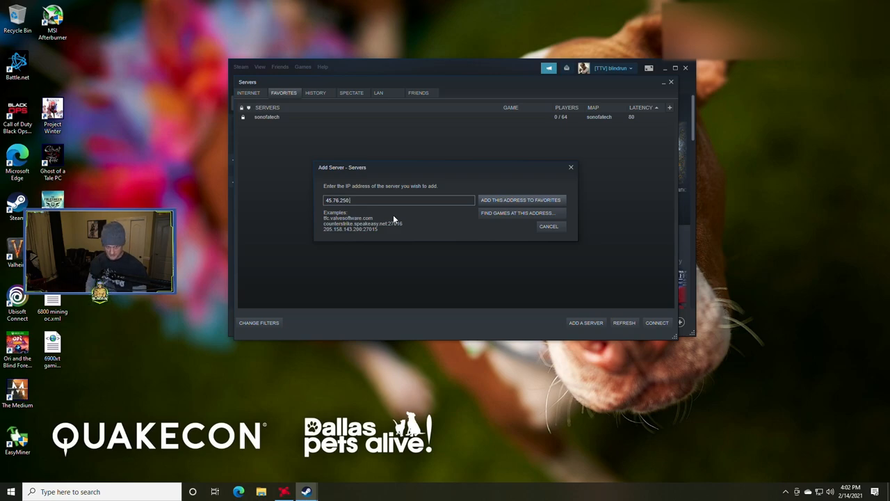
type(".183")
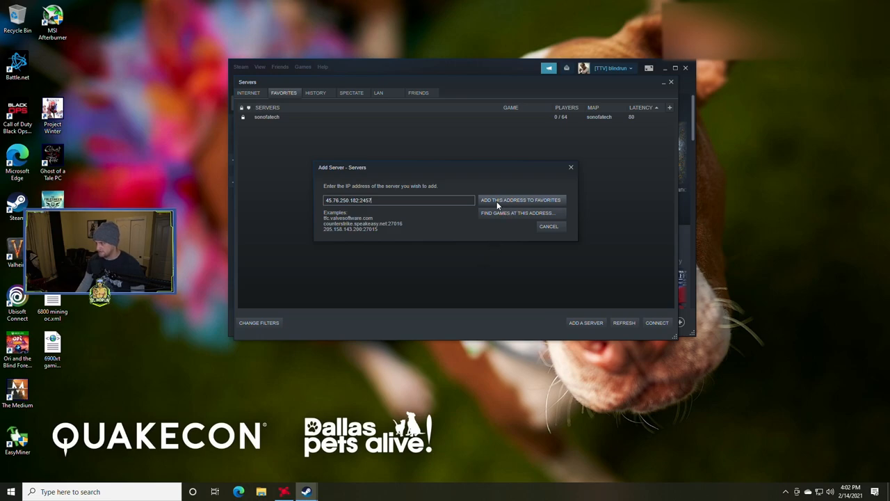
left_click(520, 200)
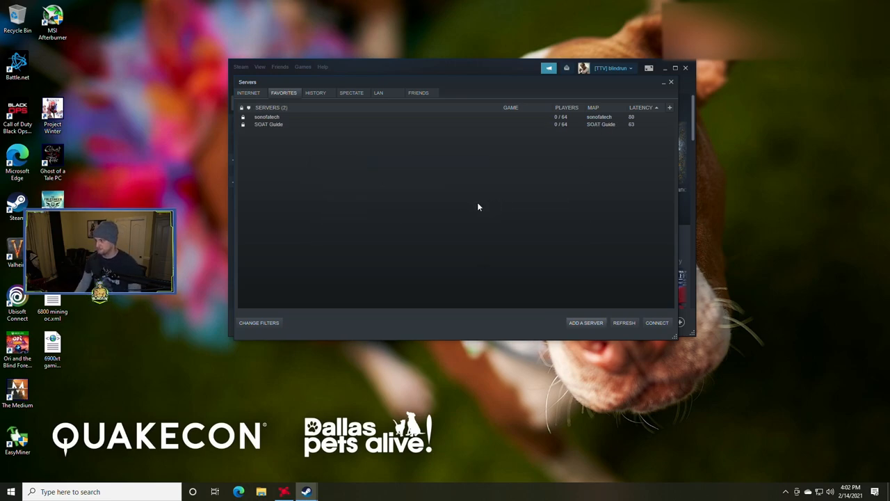
Select the SOAT Guide favourite and dismiss its empty server info
left_click(268, 123)
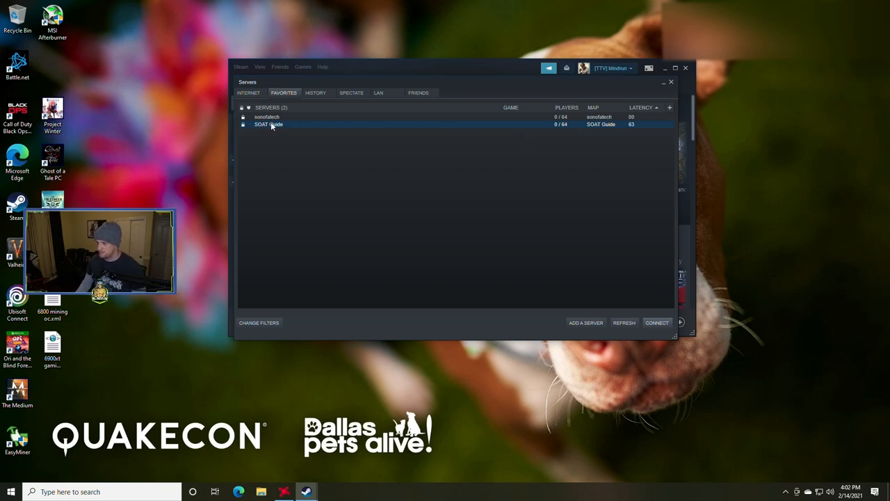
mouse_move(465, 202)
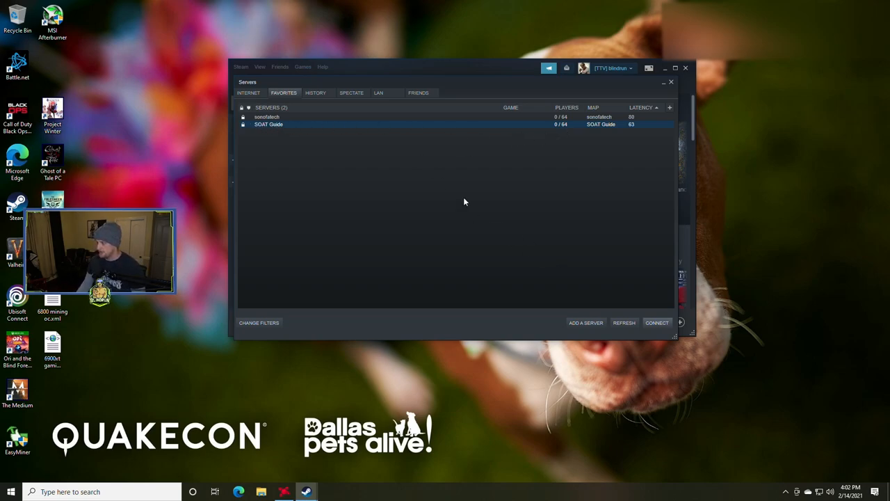
double_click(269, 124)
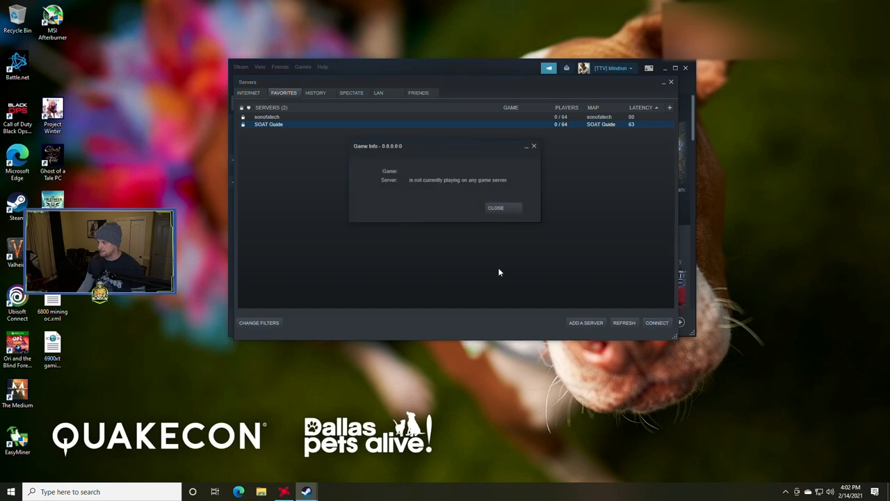
left_click(495, 207)
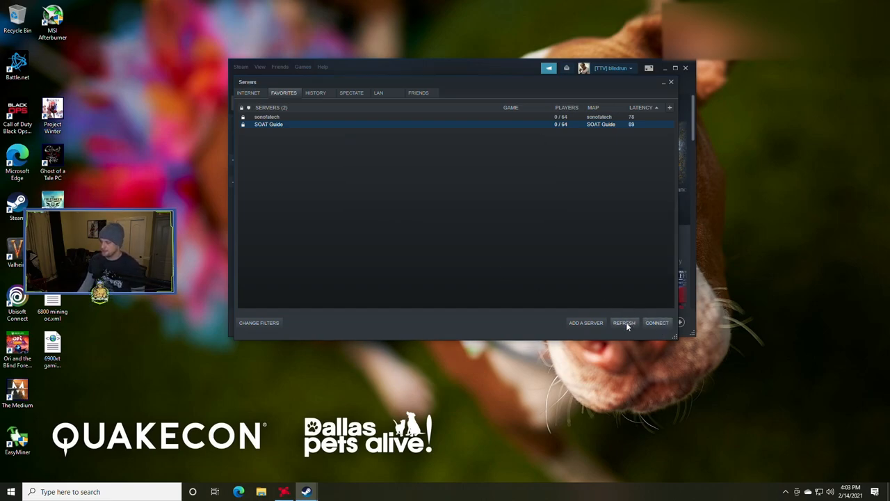
mouse_move(665, 327)
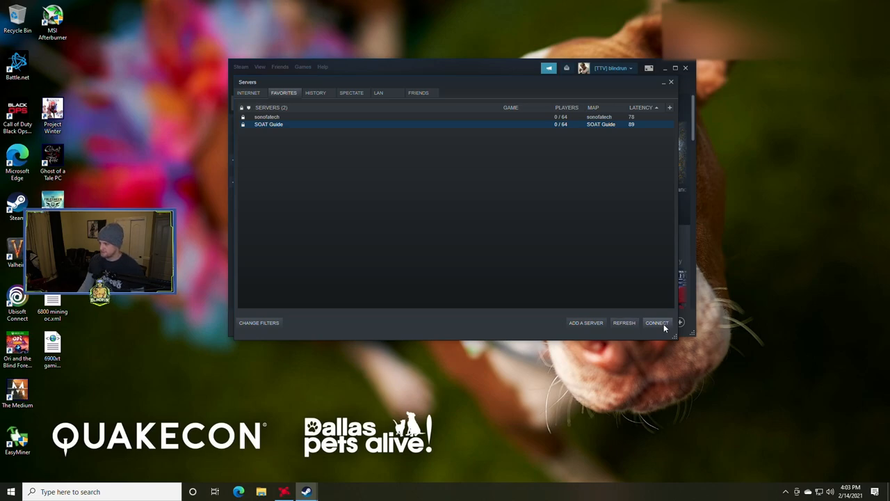
left_click(656, 323)
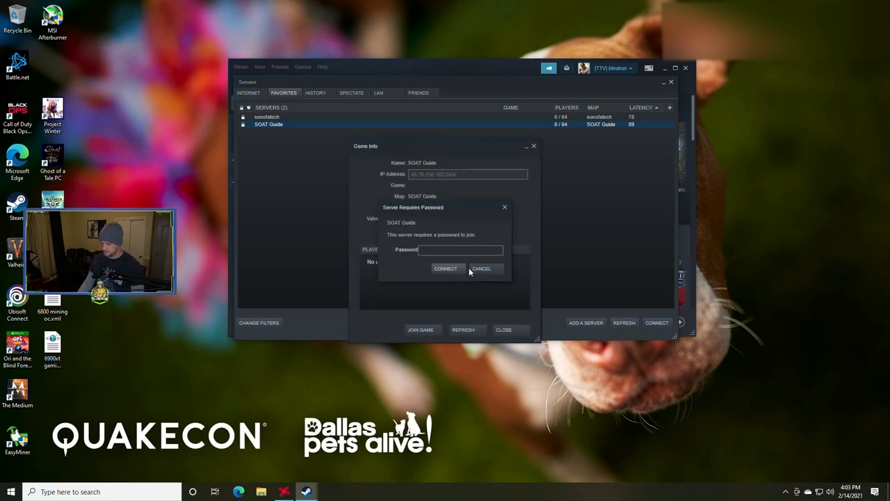
type("password")
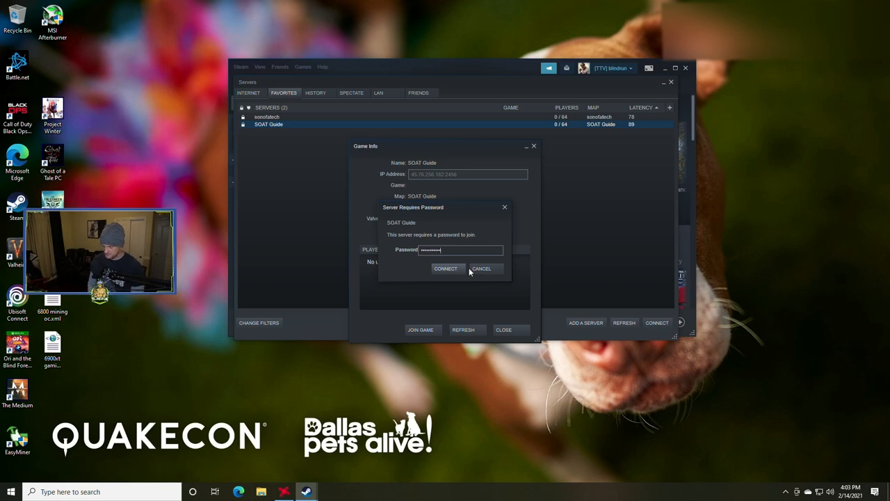
left_click(445, 269)
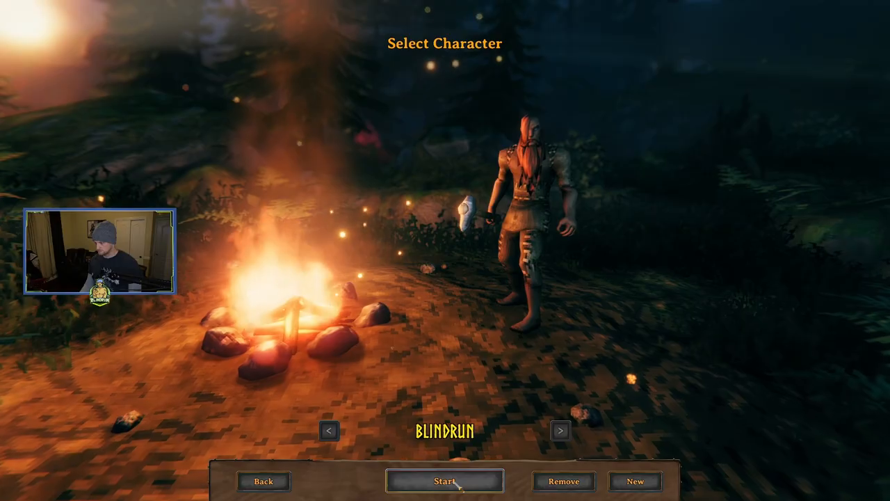
Start playing with the Blindrun character to load into the server world
left_click(445, 481)
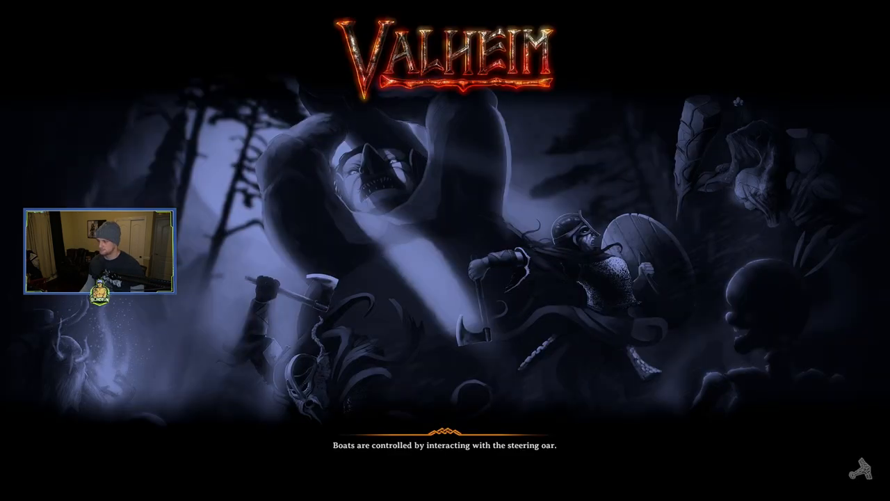